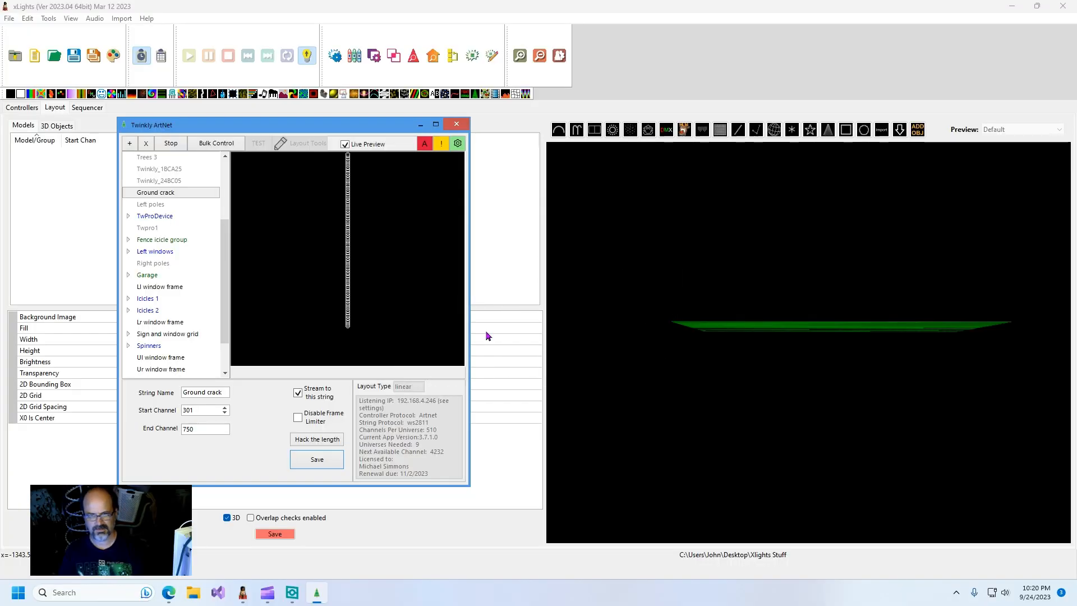
pyautogui.moveTo(437, 372)
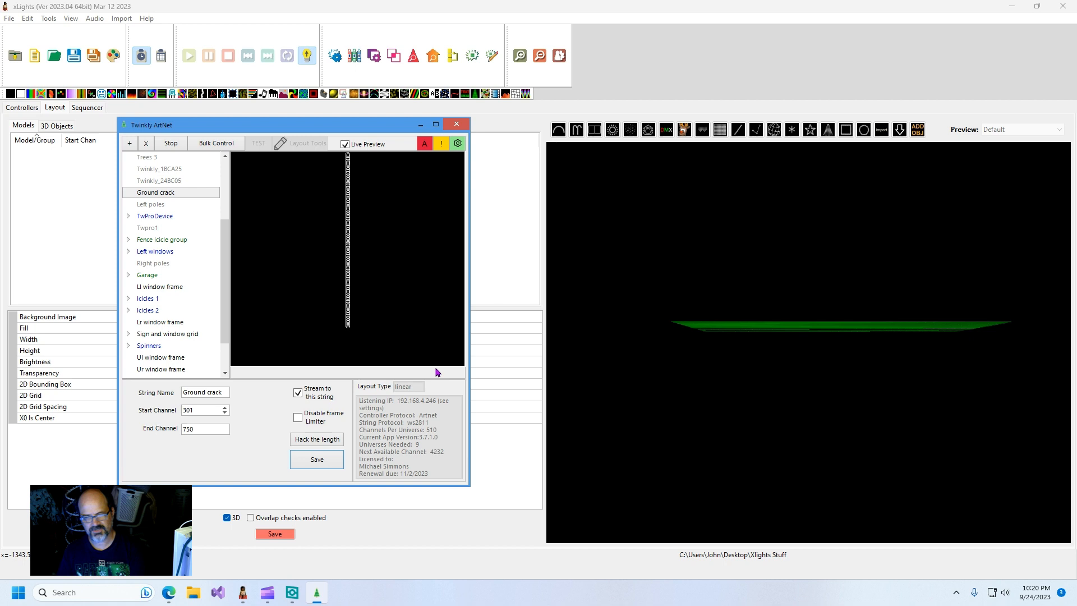
pyautogui.moveTo(498, 379)
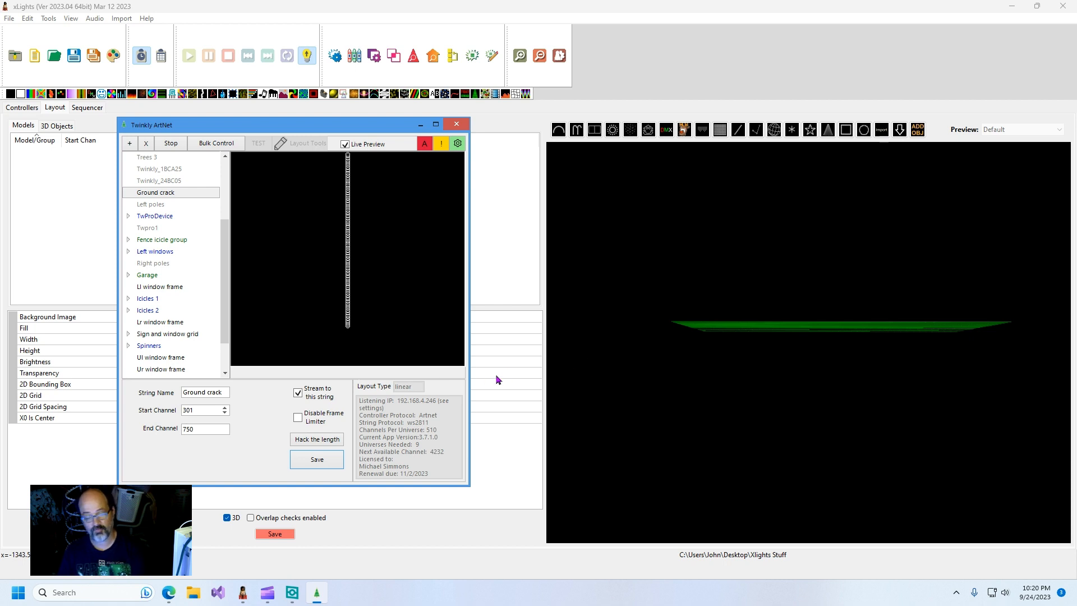
pyautogui.moveTo(513, 300)
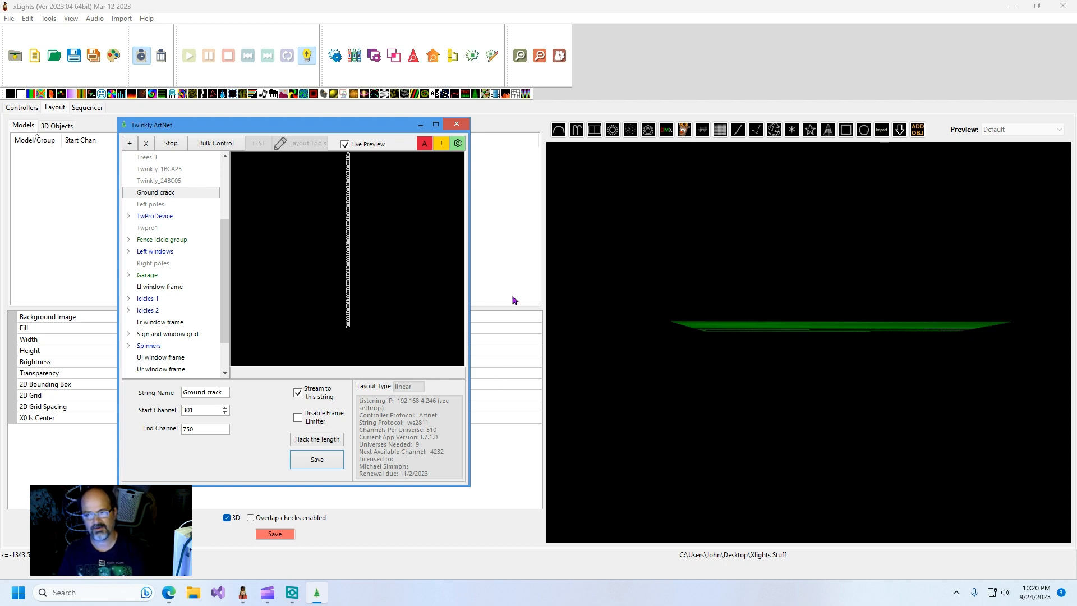
pyautogui.moveTo(371, 550)
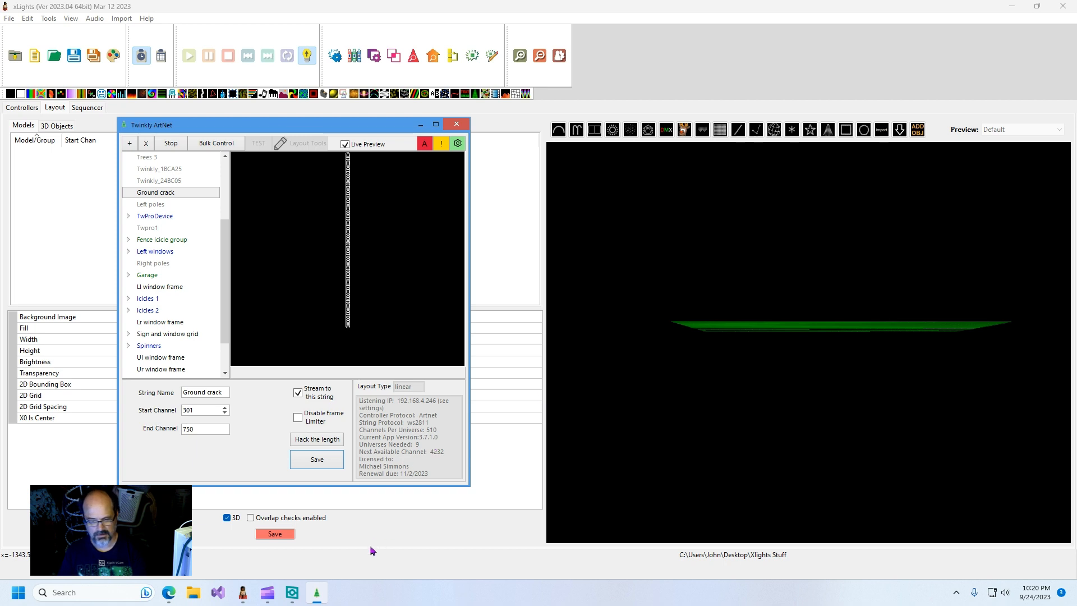
pyautogui.moveTo(388, 533)
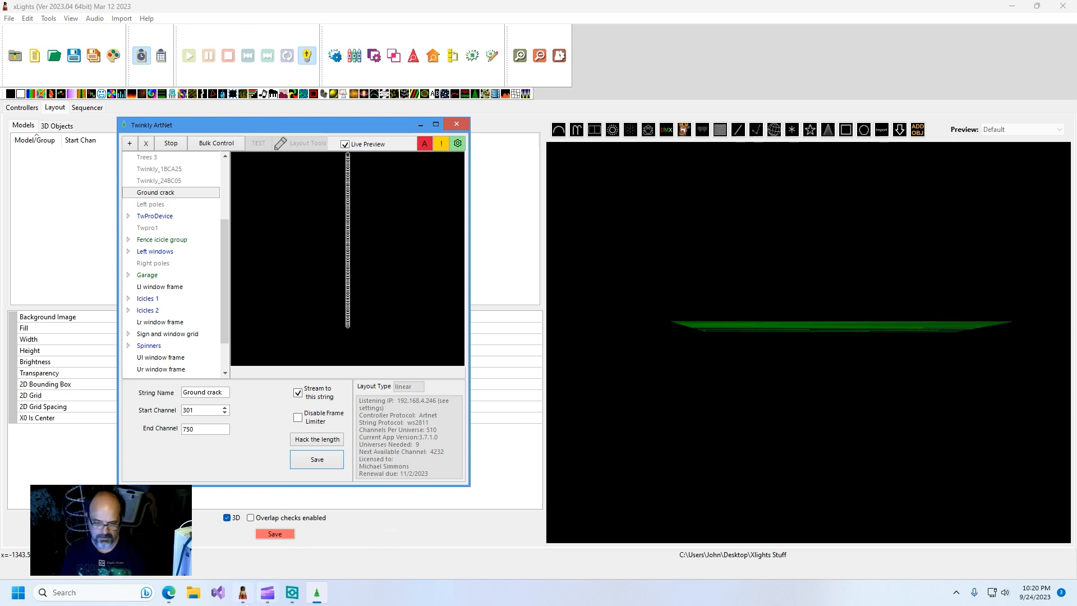
# Step: Return to xLights and place a new Custom model in the layout preview
pyautogui.click(168, 592)
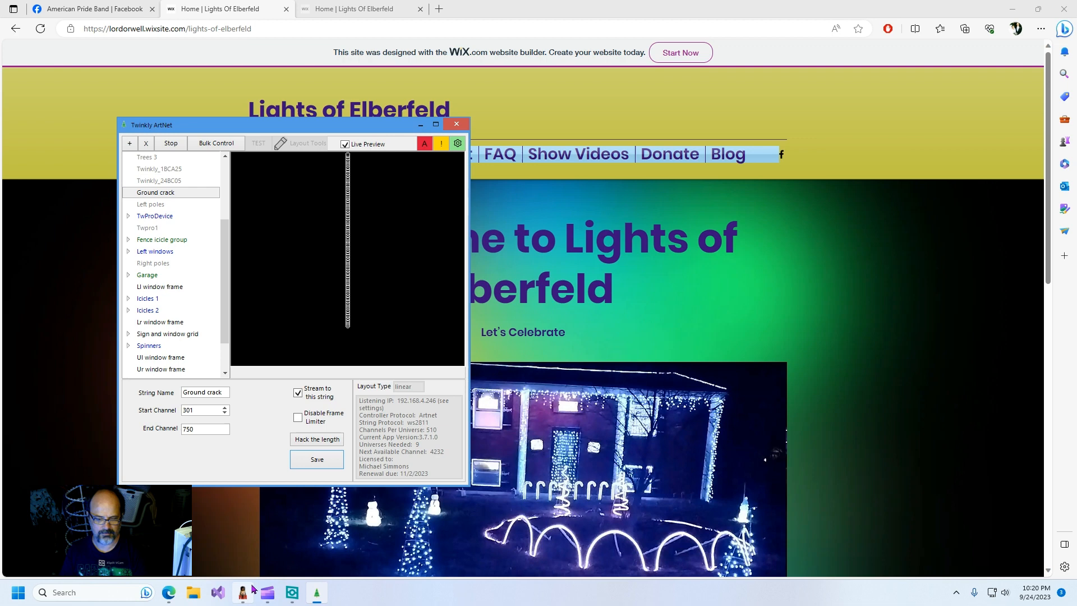
pyautogui.click(242, 592)
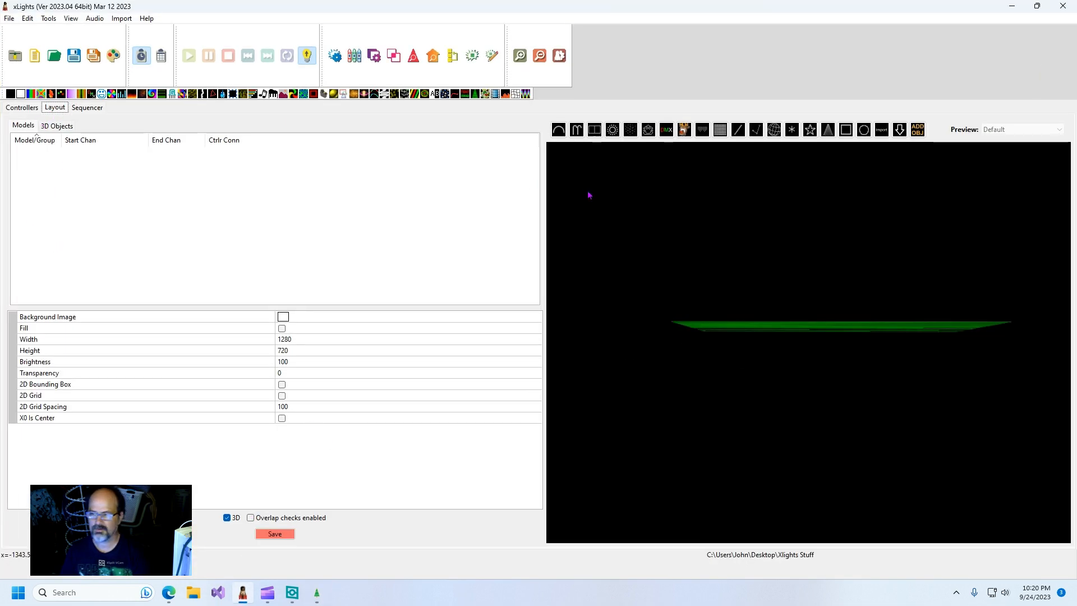
pyautogui.moveTo(647, 129)
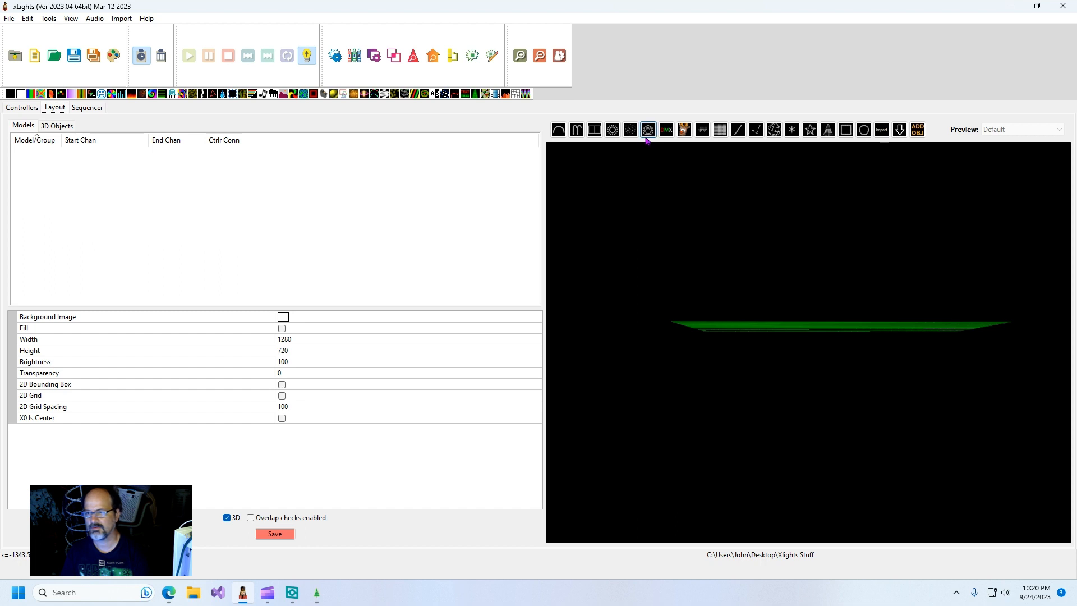
pyautogui.click(647, 129)
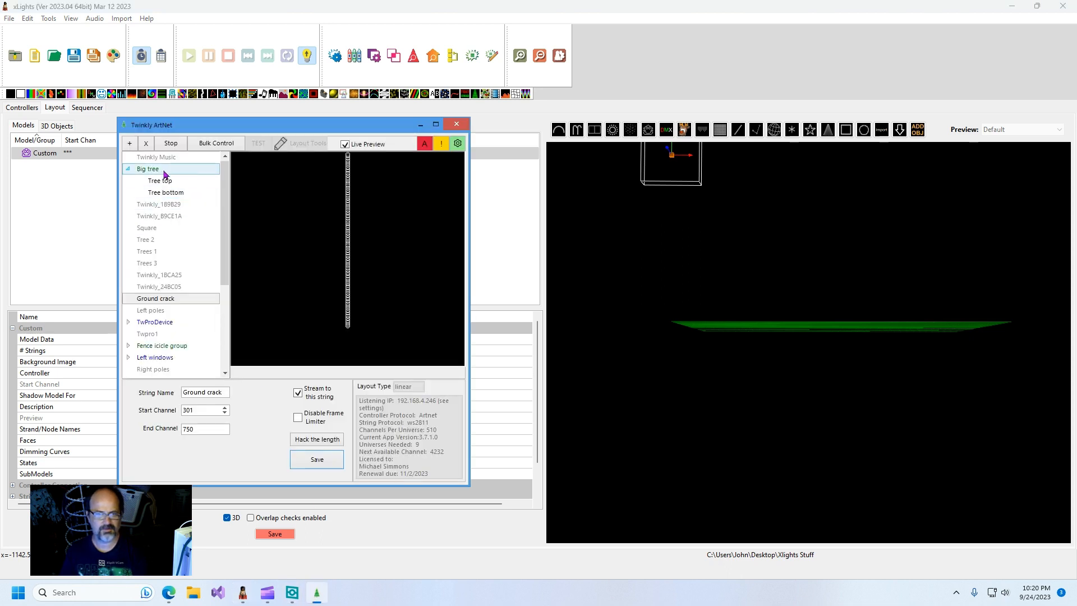
# Step: Select Big tree, stop the stream, view Tree top, then reselect the Big tree group
pyautogui.click(147, 168)
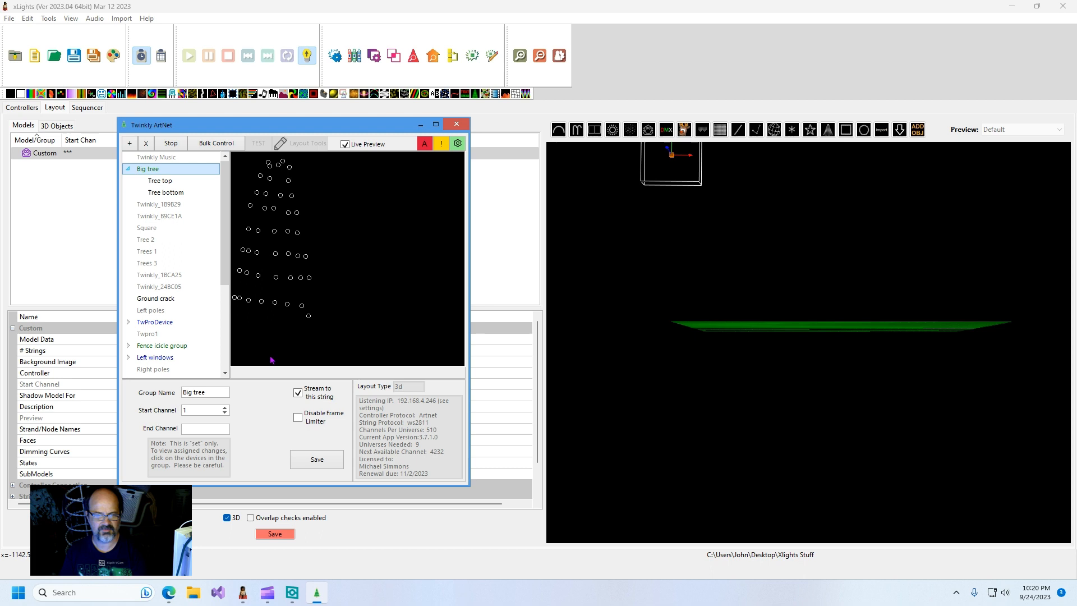
pyautogui.moveTo(367, 230)
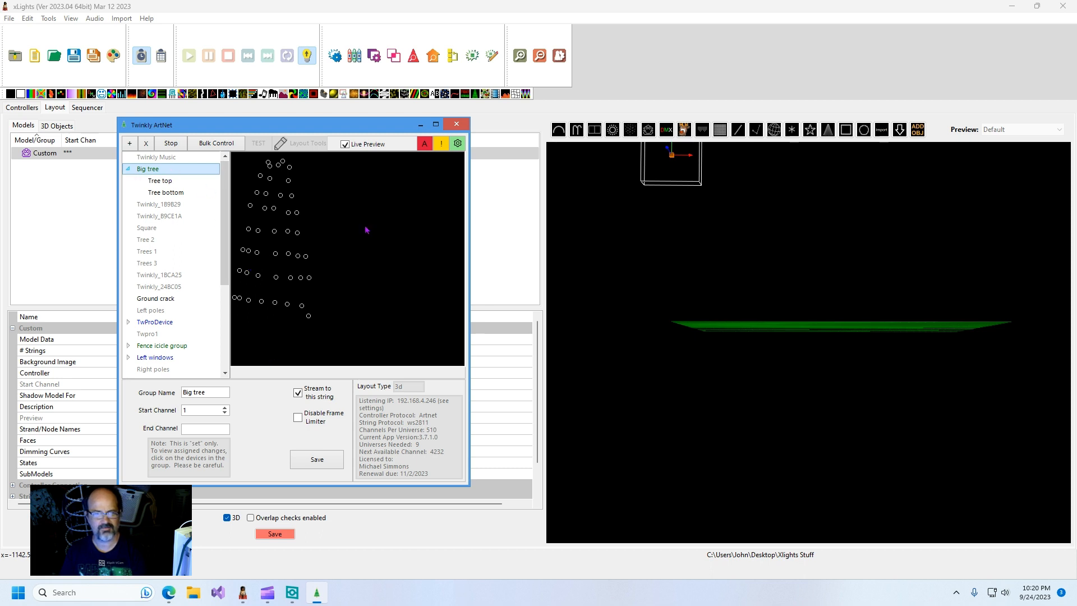
pyautogui.click(166, 193)
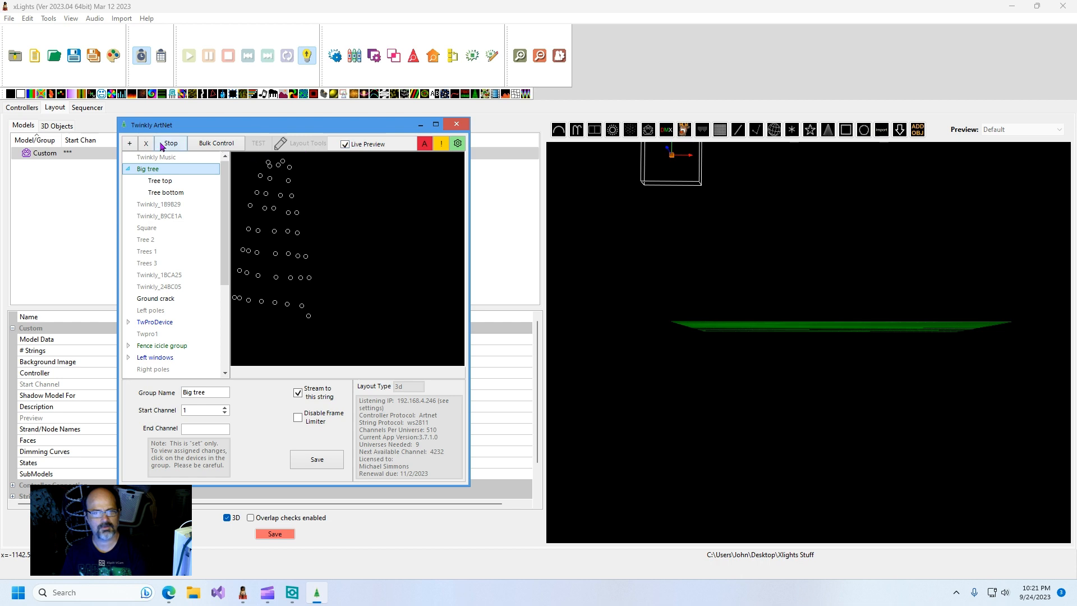
pyautogui.click(160, 181)
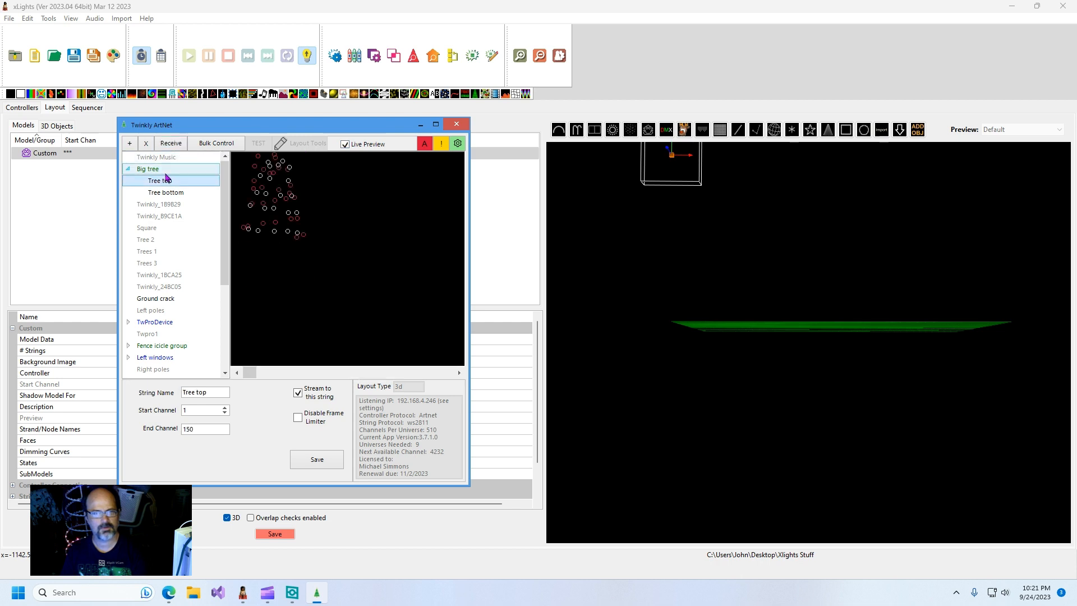
pyautogui.click(147, 168)
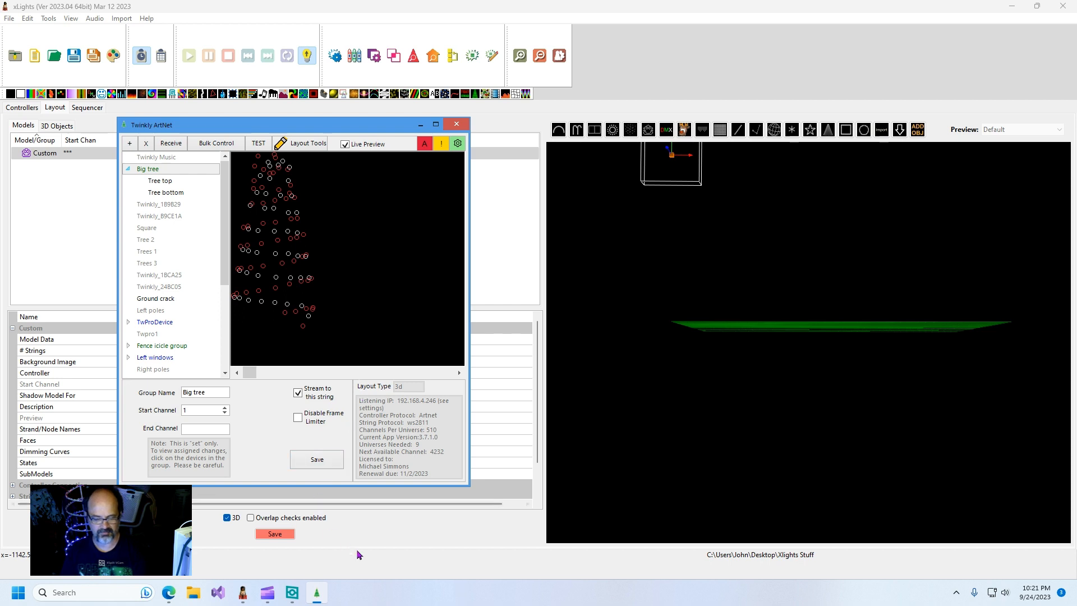
# Step: Switch to xLights and open the Custom model's Model Data grid editor
pyautogui.click(455, 125)
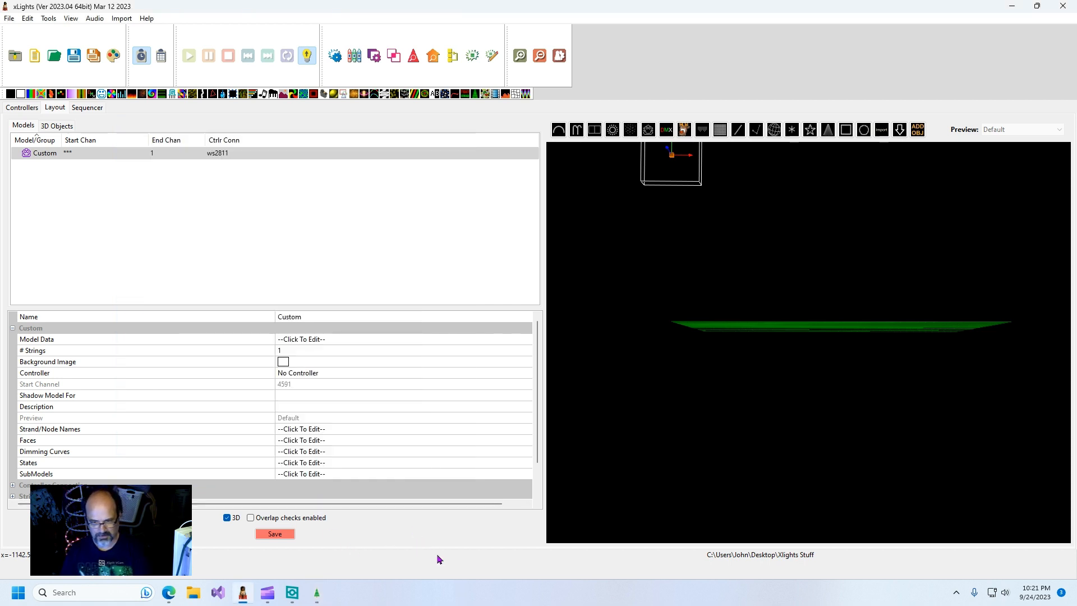
pyautogui.moveTo(643, 354)
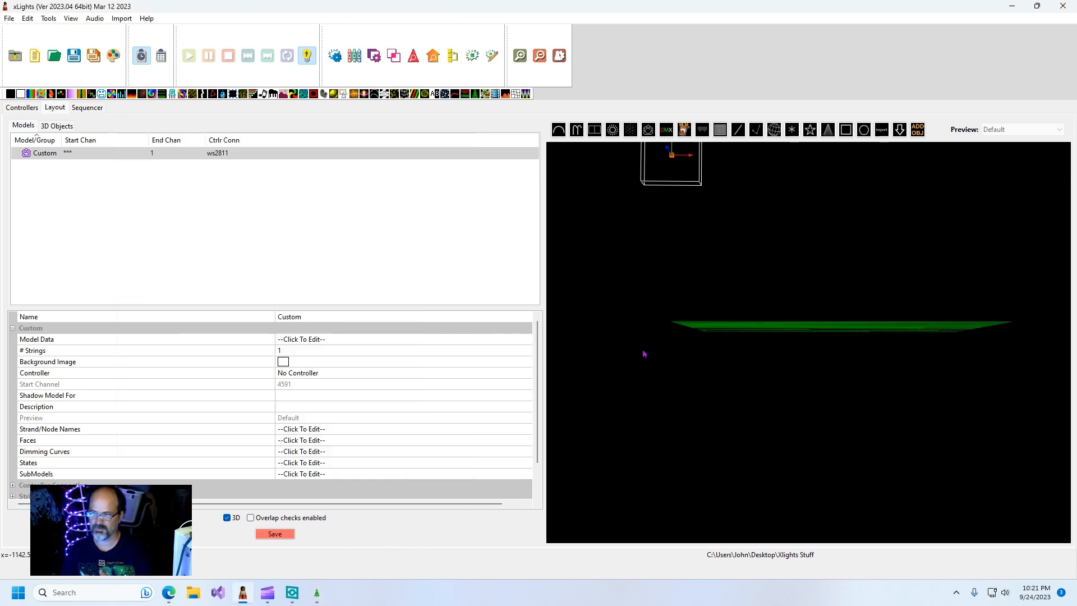
pyautogui.moveTo(737, 207)
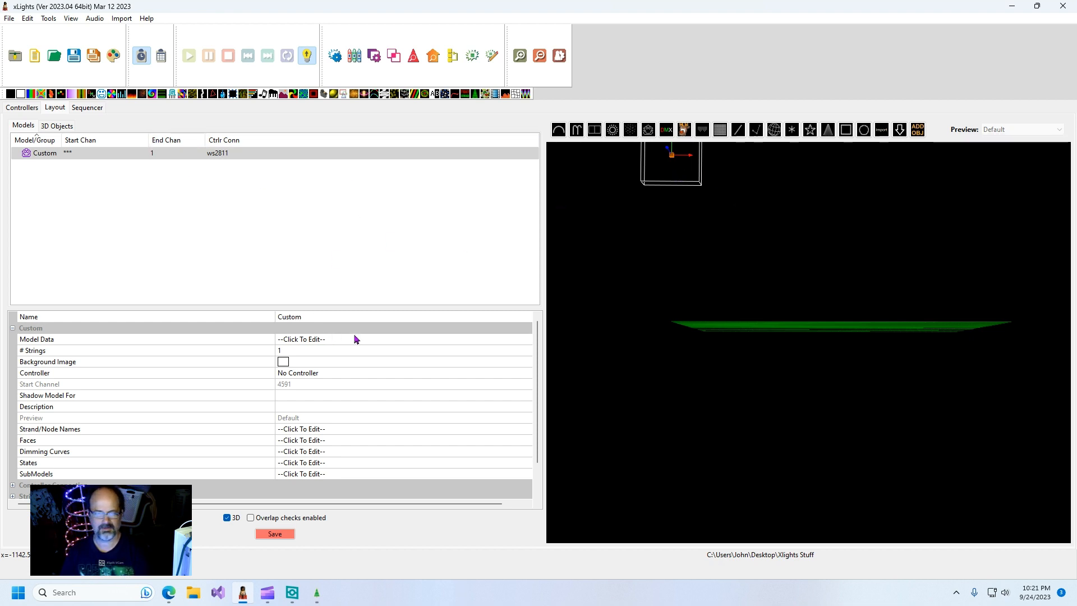
pyautogui.click(300, 338)
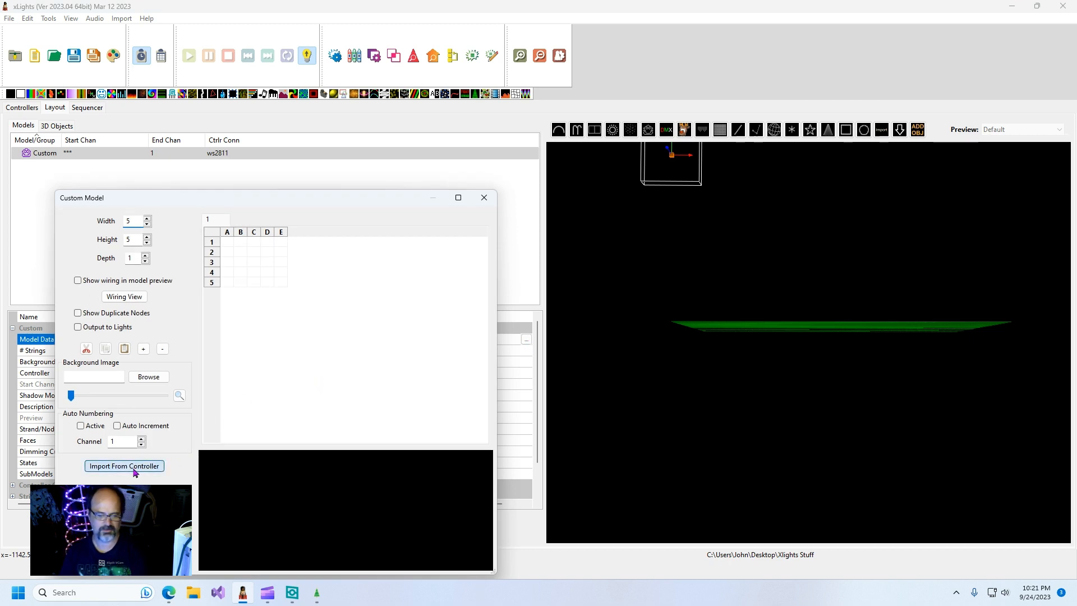
# Step: Import nodes from the Twinkly_Artnet controller, filling a 42×14 grid
pyautogui.click(124, 465)
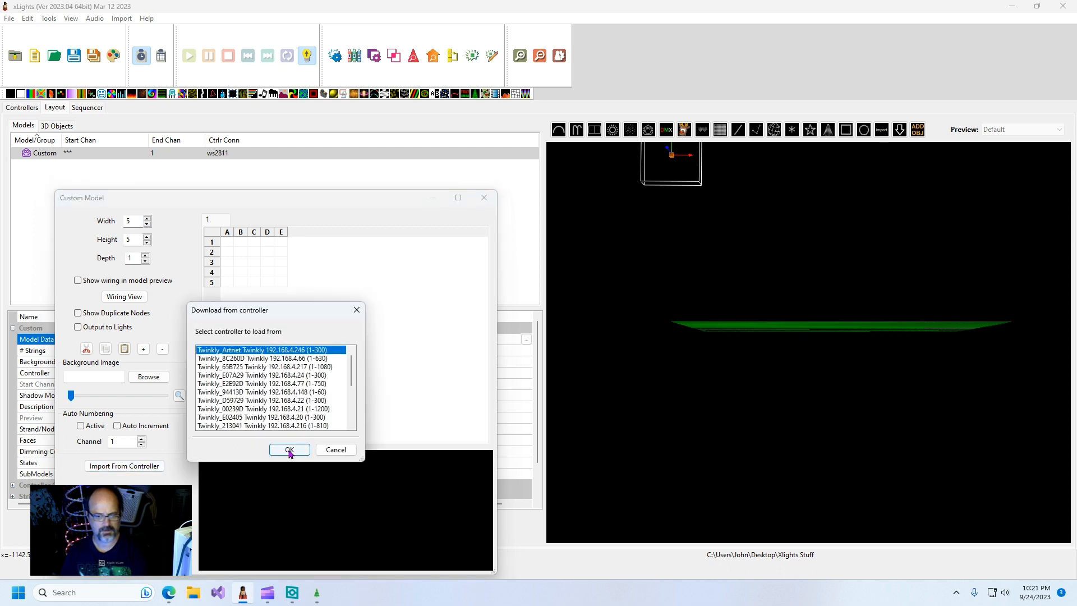
pyautogui.moveTo(330, 447)
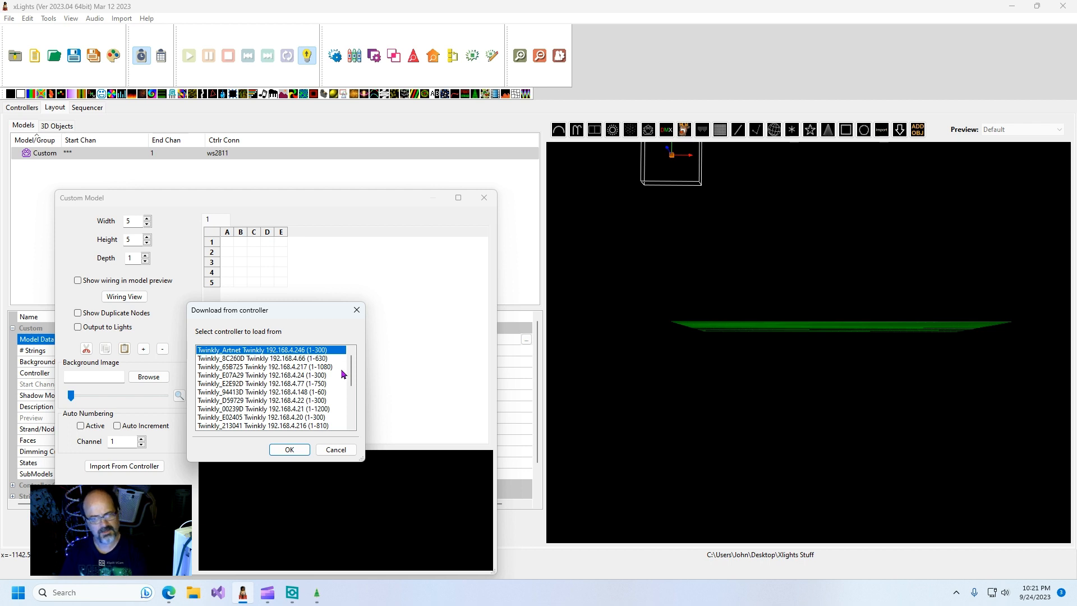
pyautogui.scroll(-3)
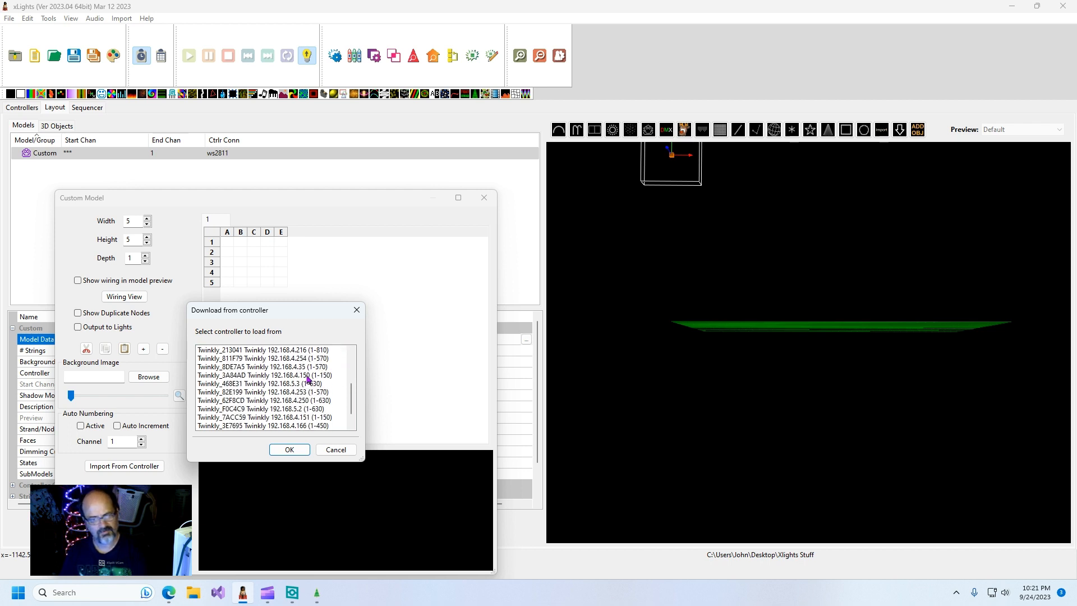
pyautogui.click(288, 449)
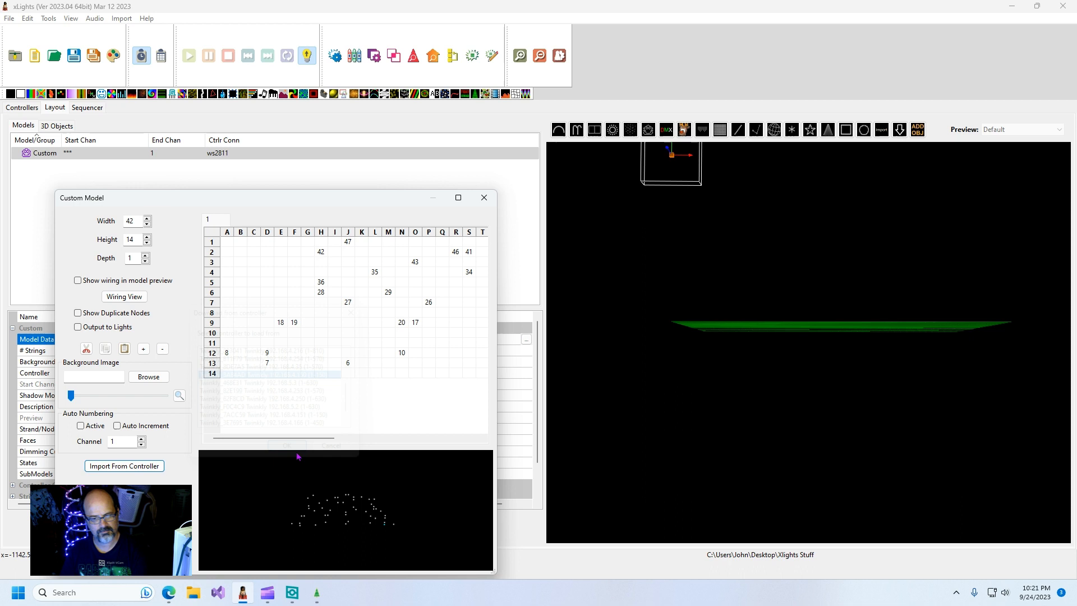
# Step: Close the Custom Model dialog to apply channels 4591–4737, then reopen Model Data
pyautogui.click(287, 445)
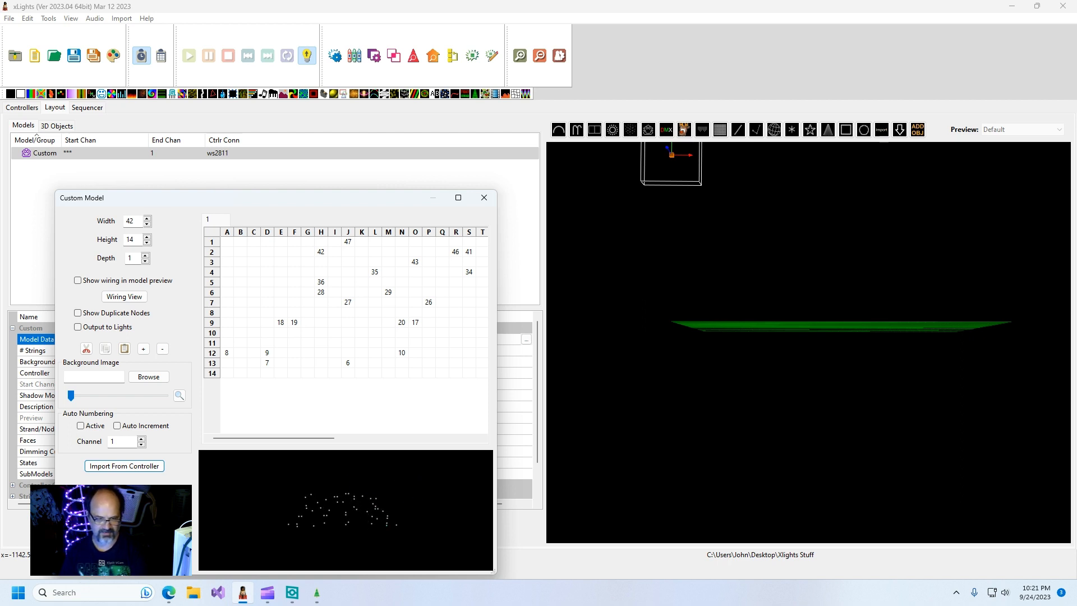
pyautogui.click(483, 198)
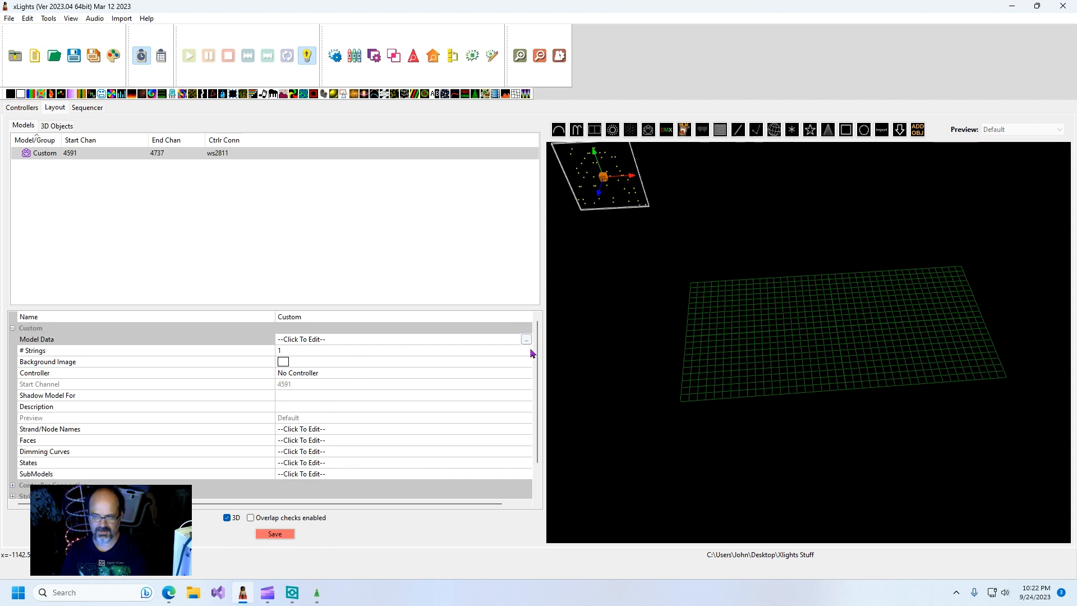
pyautogui.click(526, 339)
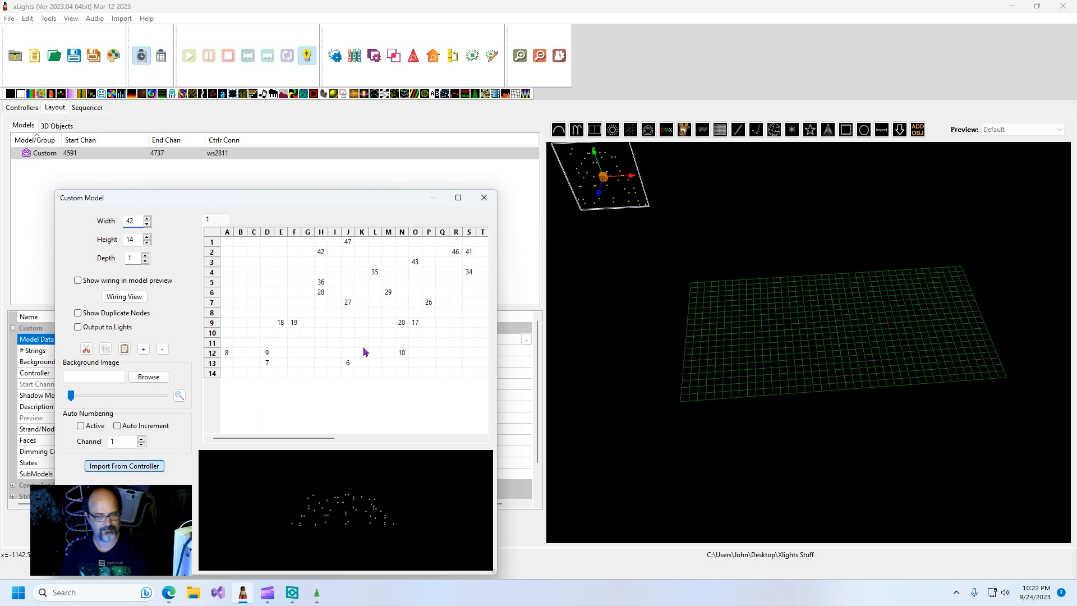
pyautogui.moveTo(380, 336)
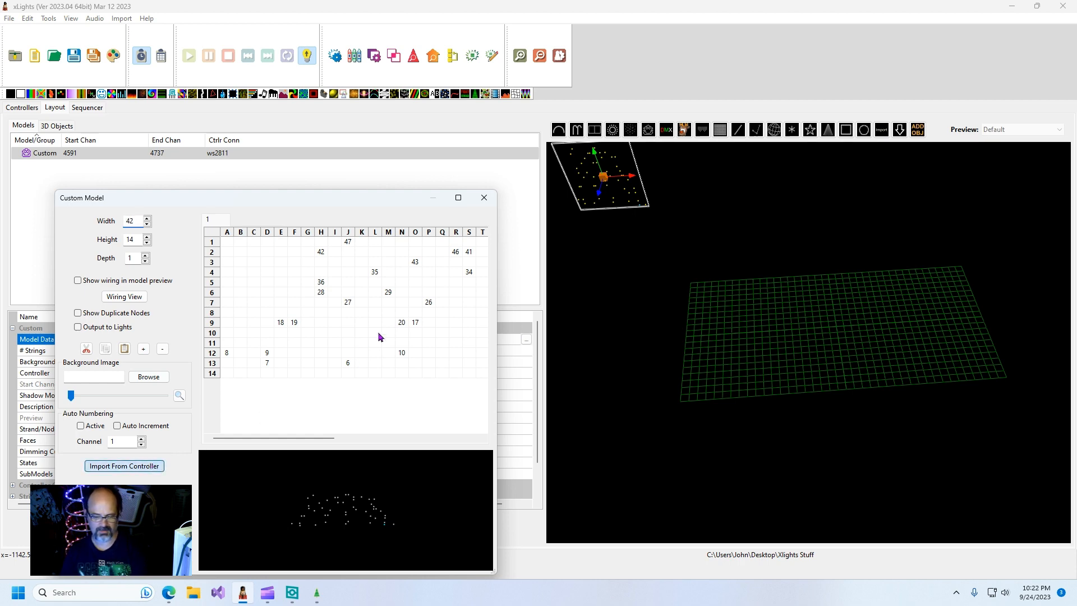
pyautogui.click(123, 465)
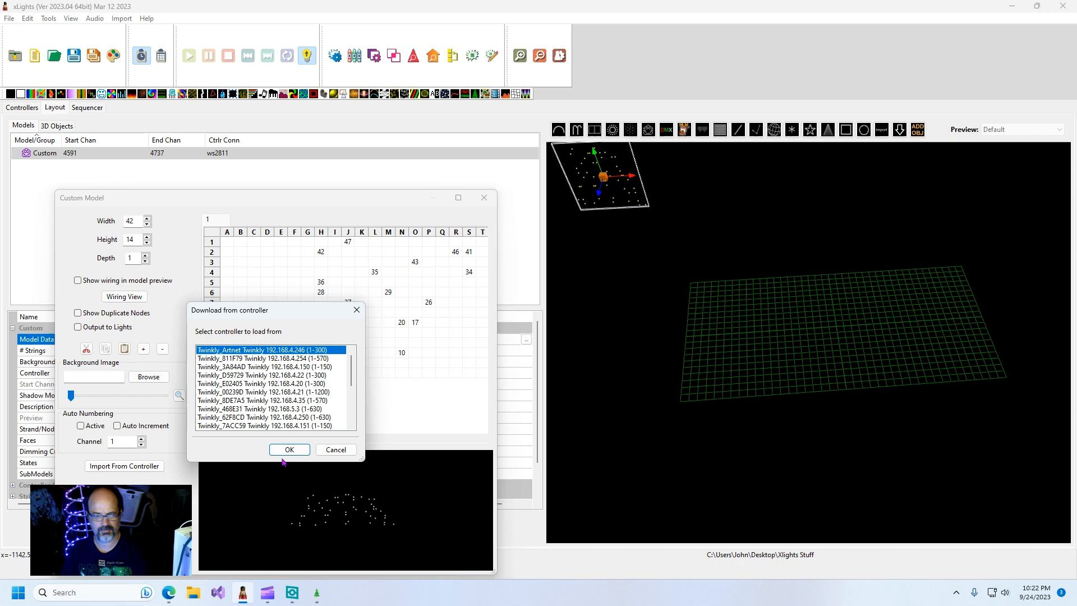
# Step: Confirm the Twinkly_Artnet import, close the editor, and reopen the node grid
pyautogui.click(288, 449)
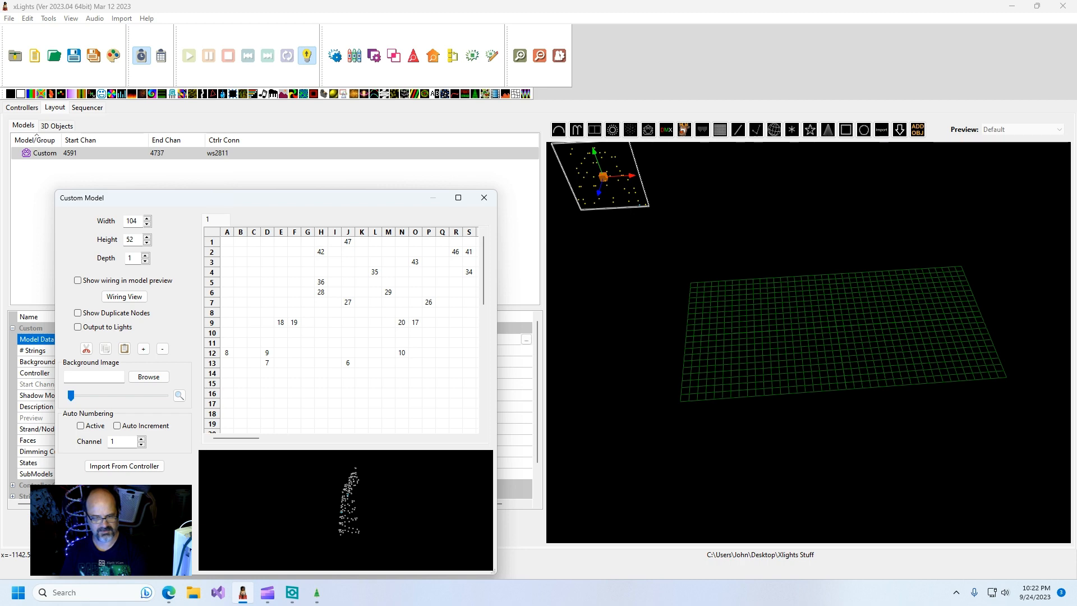
pyautogui.click(483, 198)
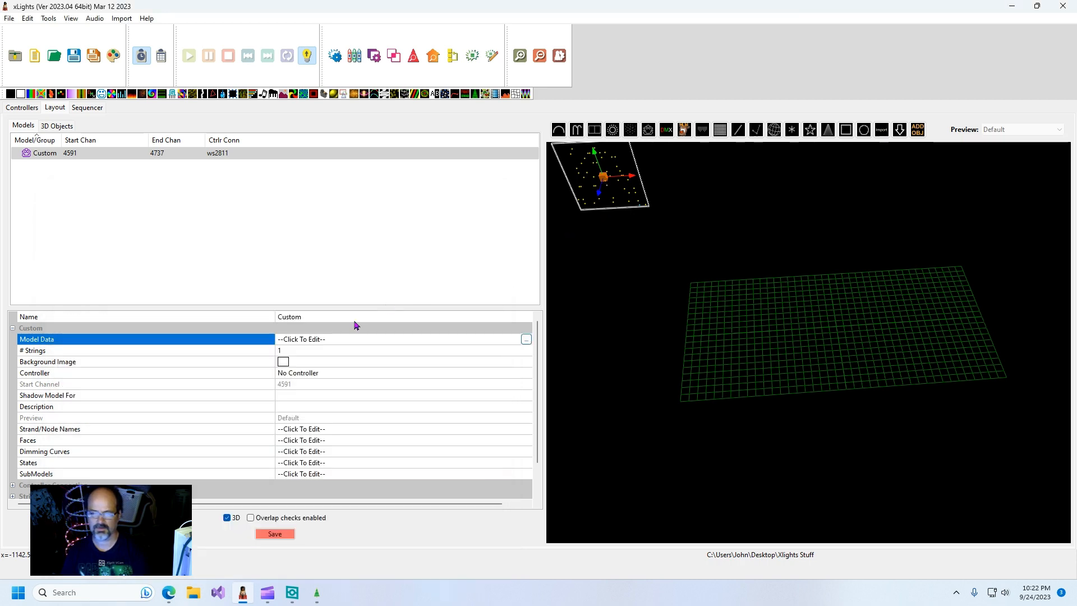
pyautogui.moveTo(523, 337)
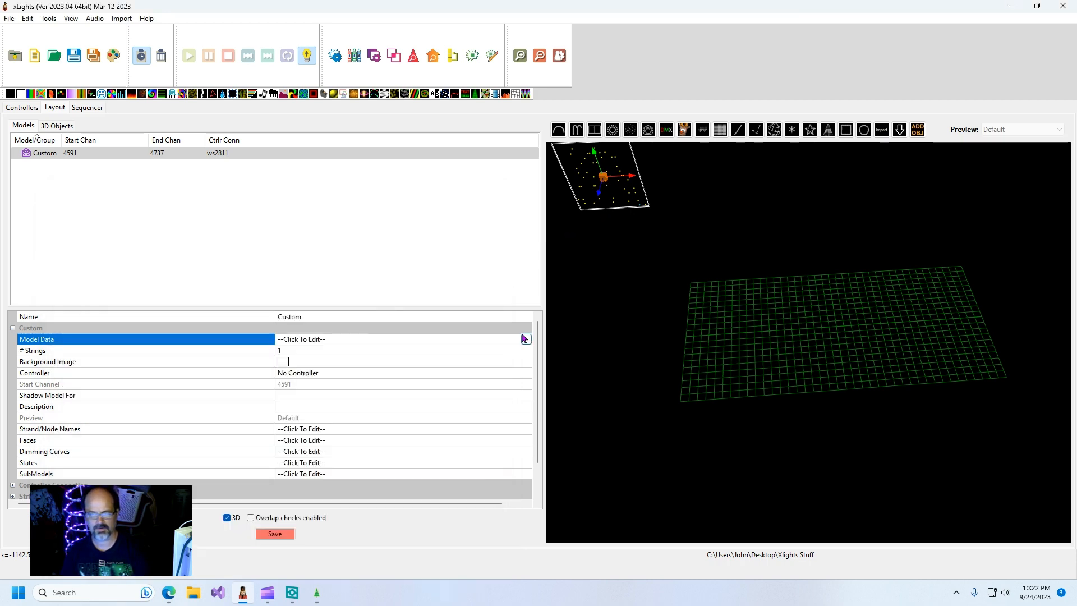
pyautogui.click(526, 339)
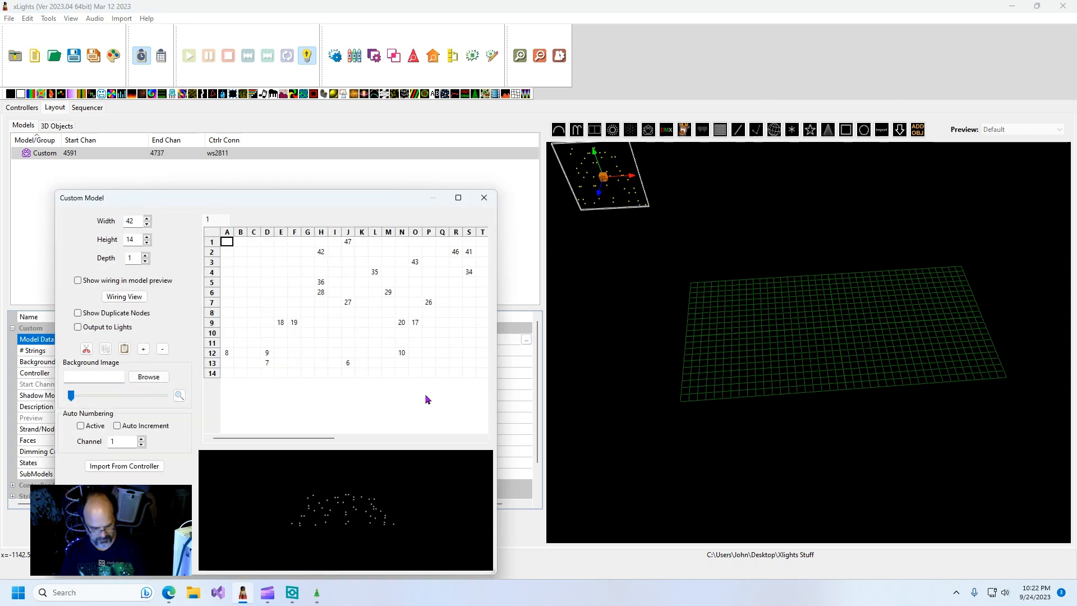
# Step: Clear all nodes from the grid and re-import them from Twinkly_Artnet
pyautogui.rightClick(227, 241)
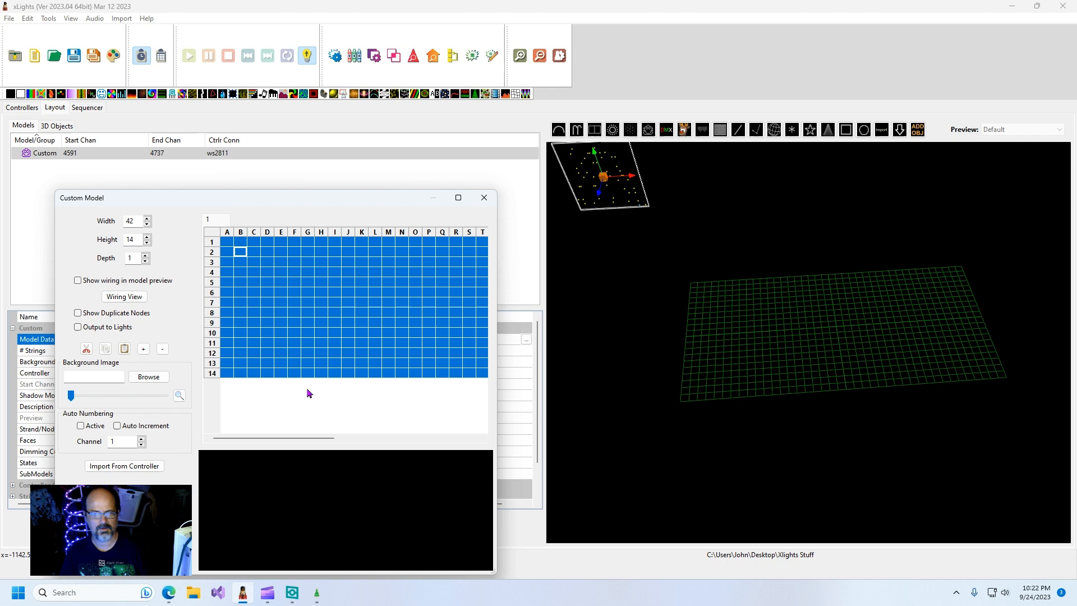
pyautogui.click(123, 466)
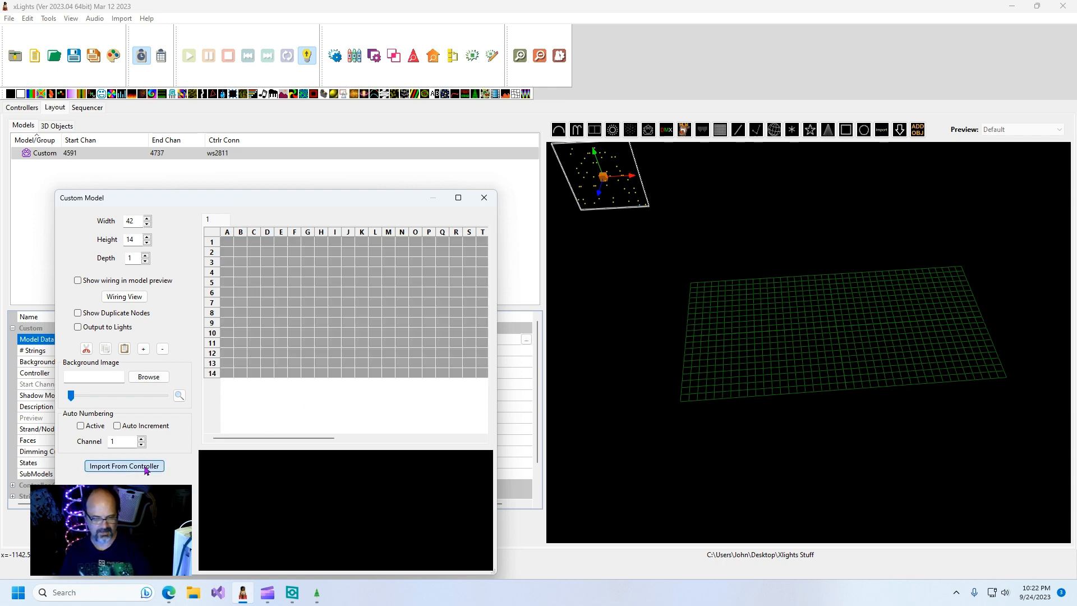
pyautogui.click(123, 465)
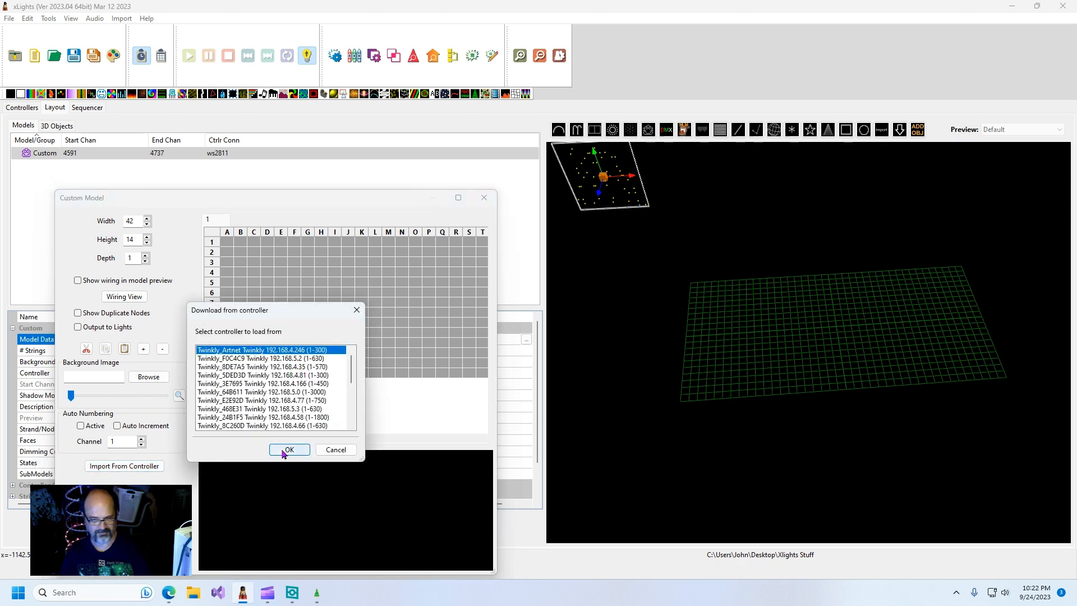
pyautogui.moveTo(299, 455)
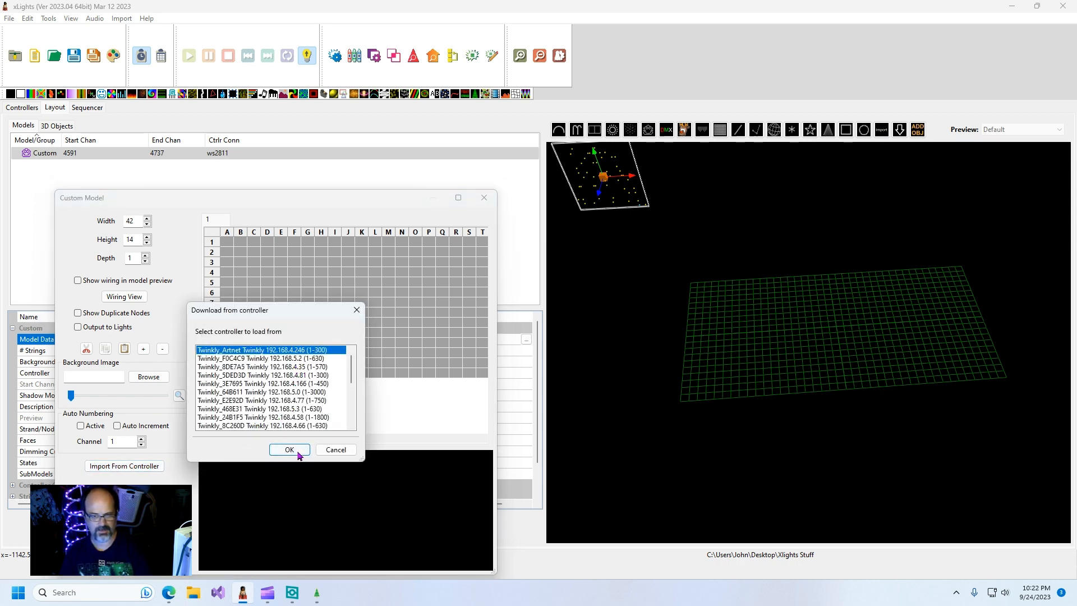
pyautogui.click(289, 450)
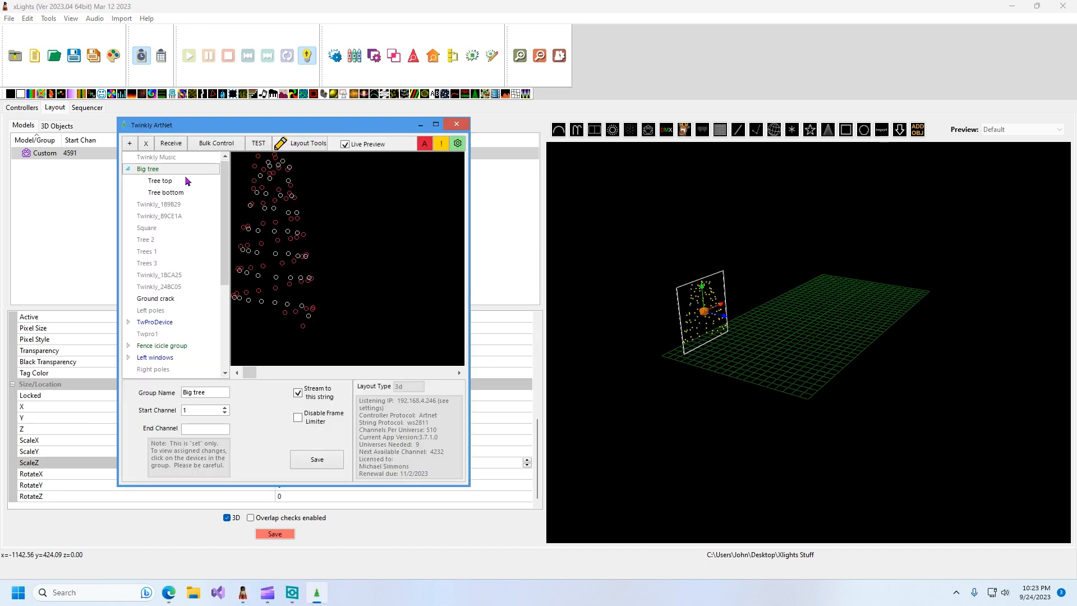
# Step: Select Big tree's Tree bottom string, spanning channels 151–300
pyautogui.click(166, 193)
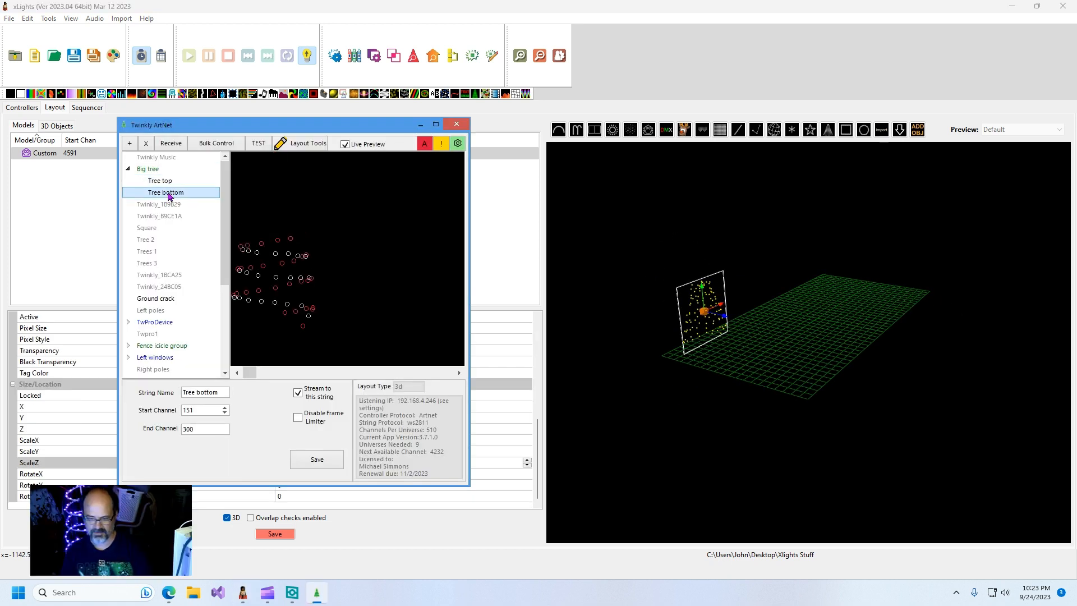
# Step: Open Big tree's Layout Tools, rotate the tree in 3D, and bring up Export Layout
pyautogui.click(148, 168)
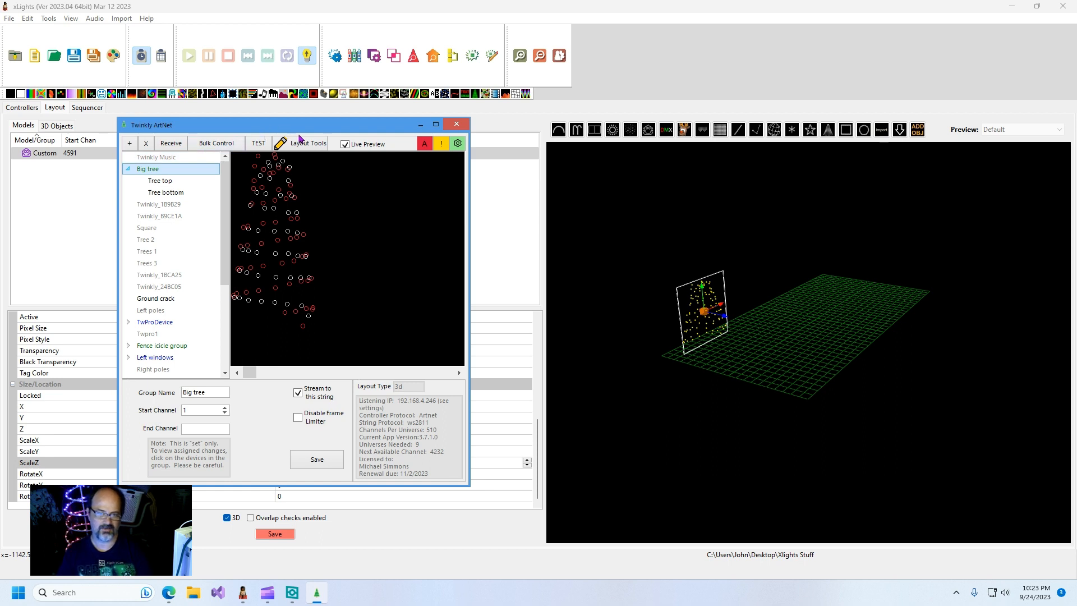
pyautogui.click(279, 144)
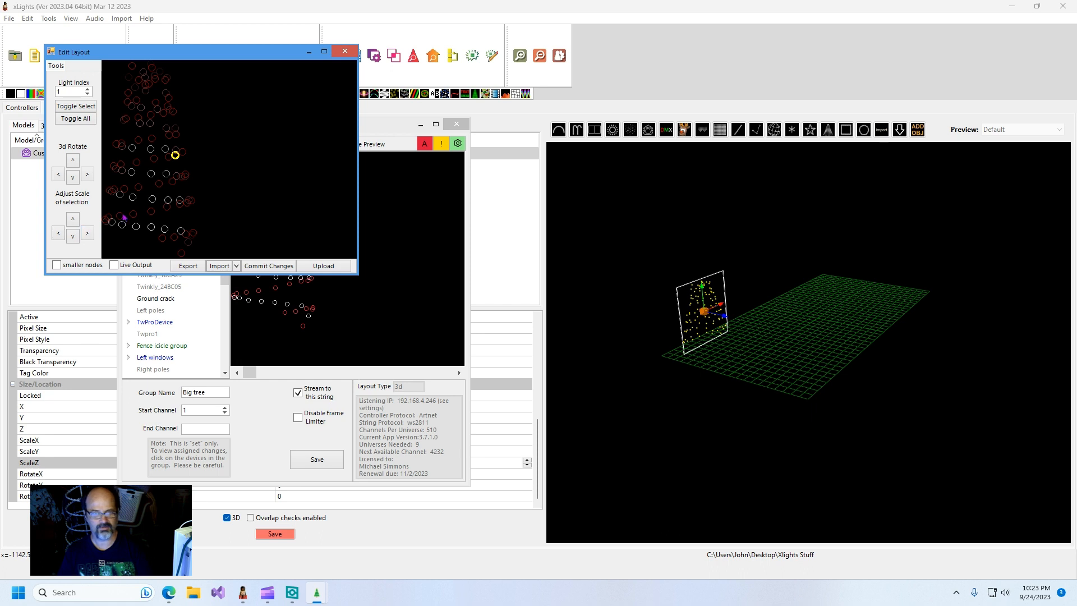
pyautogui.click(88, 174)
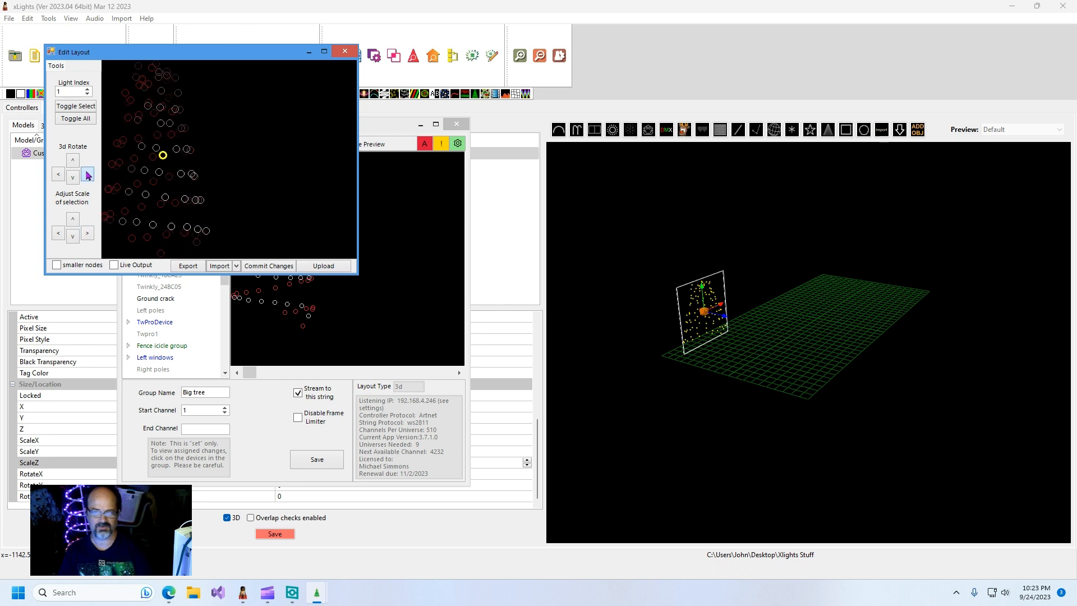
pyautogui.click(87, 174)
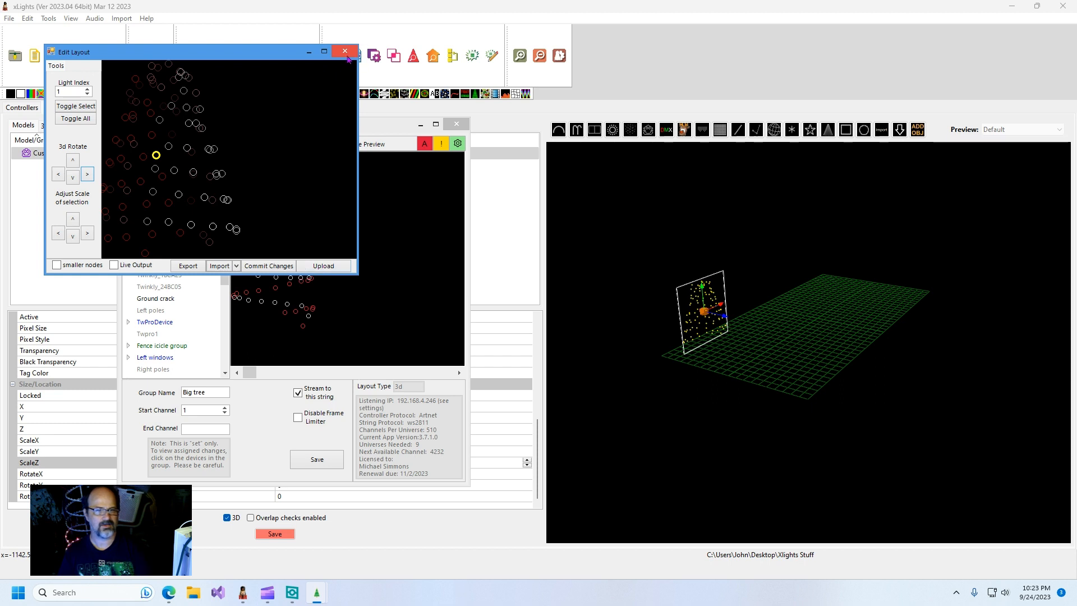
pyautogui.click(344, 51)
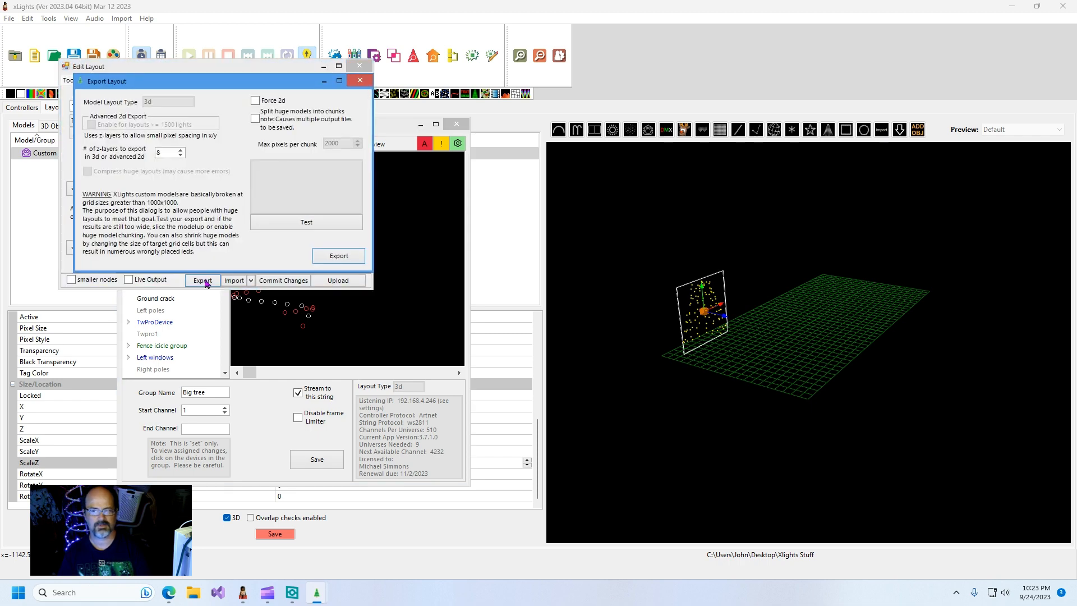
# Step: Test the export fit, then save the layout as Big tree.xmodel in Documents
pyautogui.click(306, 222)
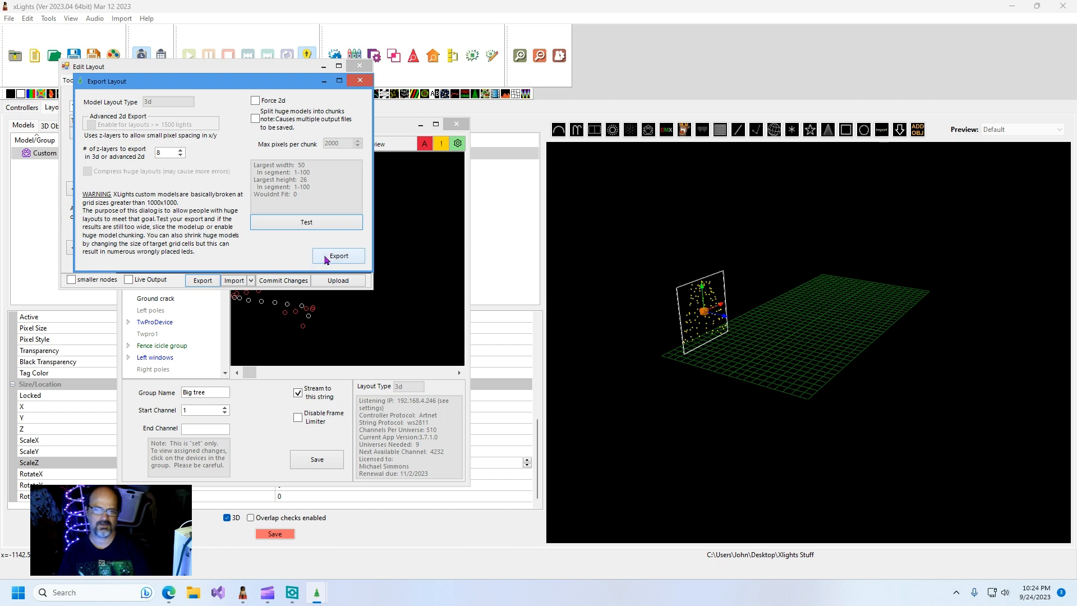
pyautogui.moveTo(336, 263)
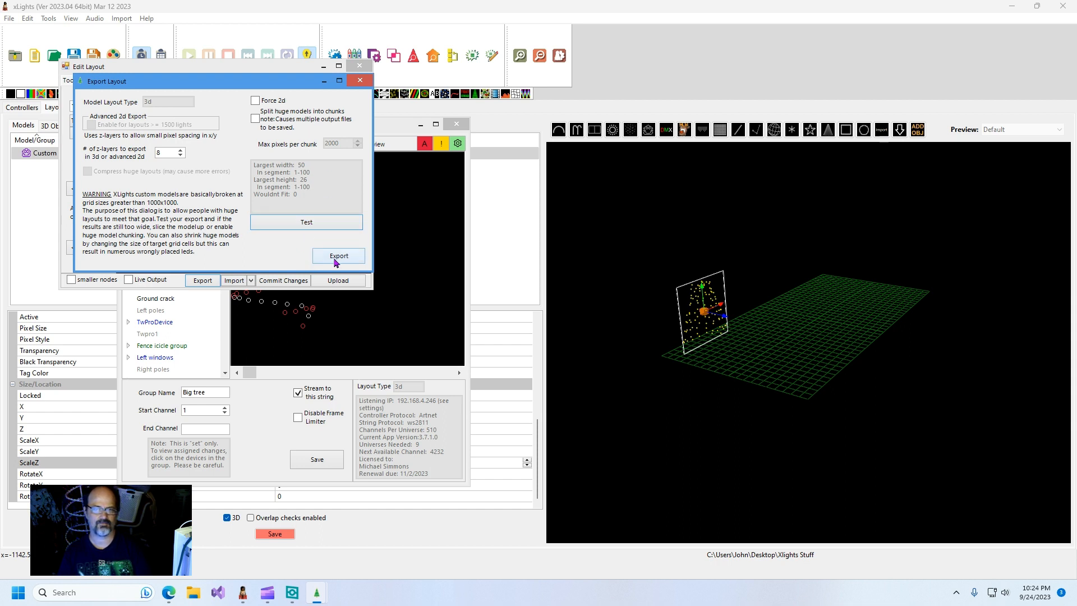
pyautogui.click(337, 255)
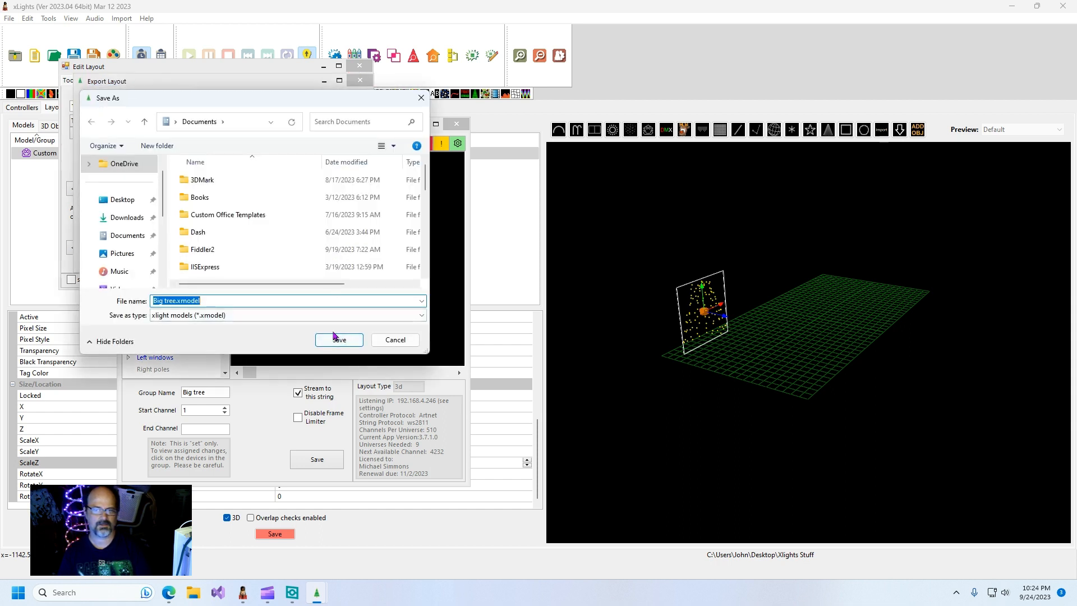
pyautogui.click(337, 339)
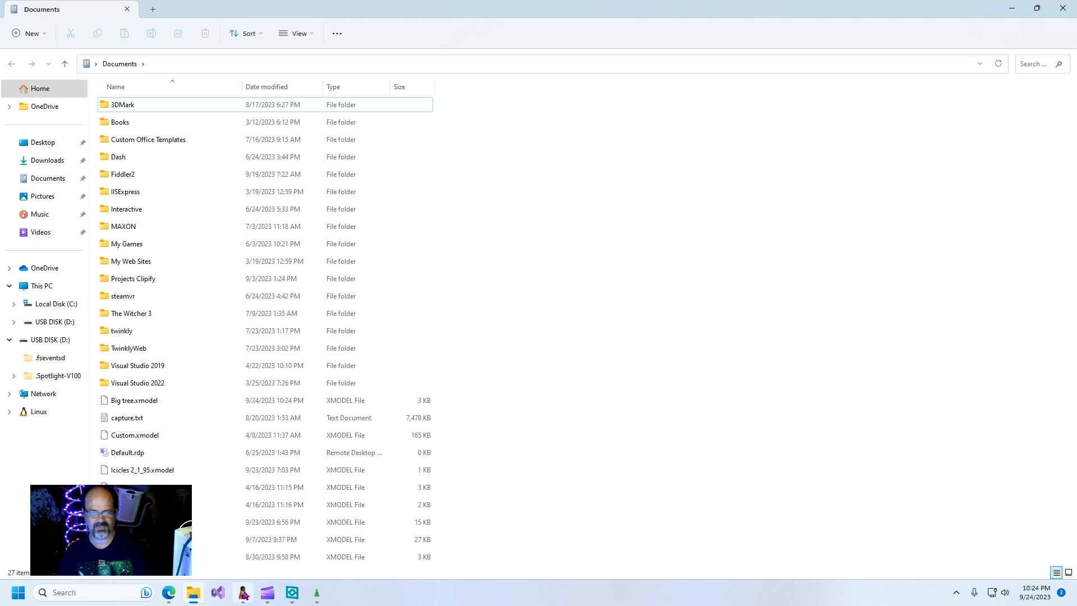
# Step: Switch from File Explorer back to the xLights layout
pyautogui.click(241, 593)
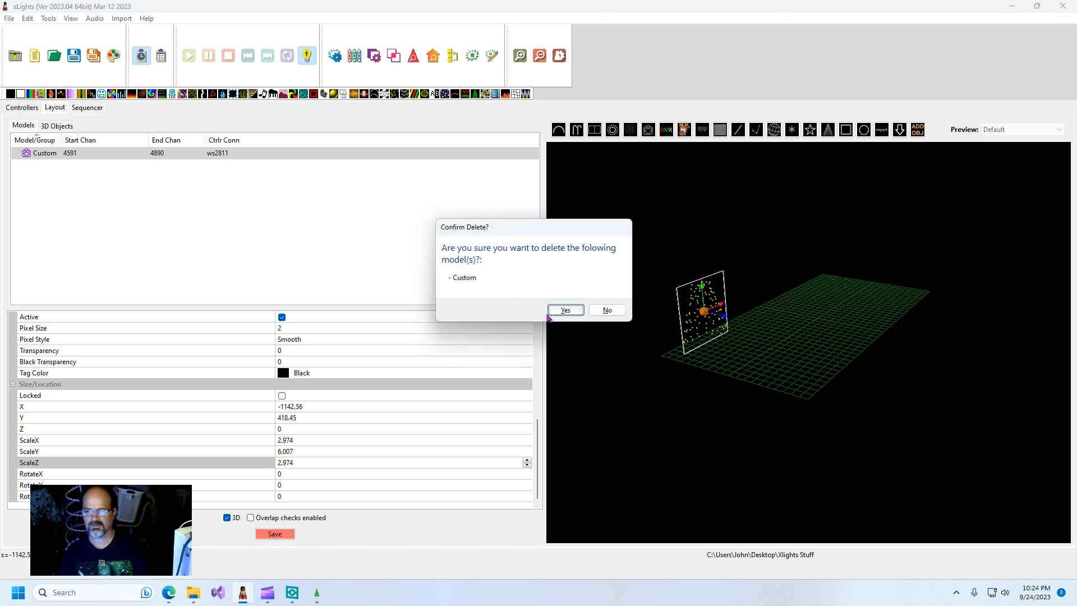
# Step: Confirm deleting the old Custom model, then import Big tree.xmodel as a new model
pyautogui.click(565, 309)
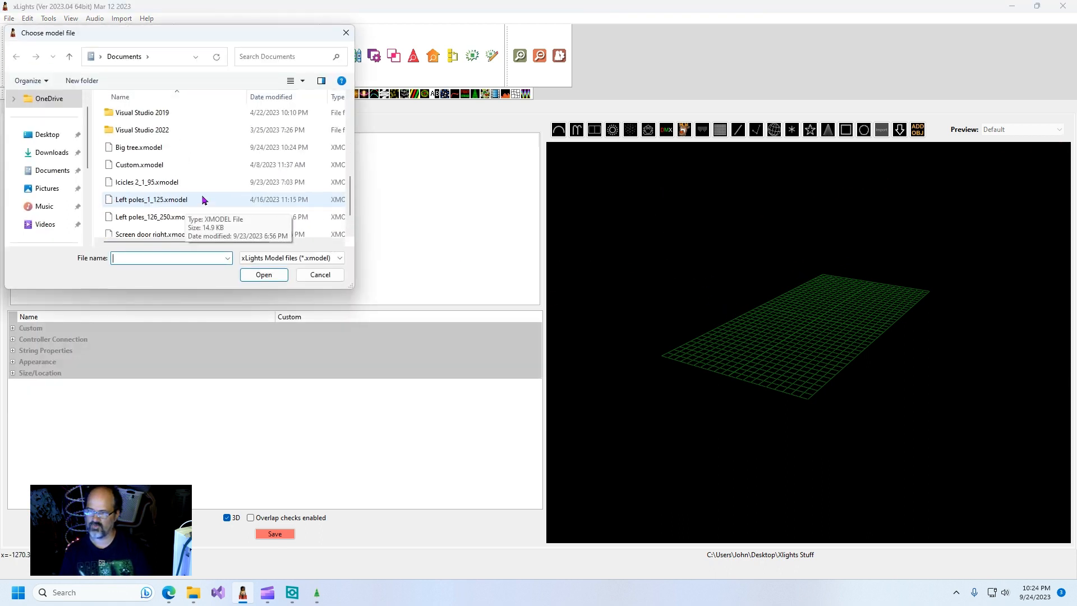
pyautogui.click(138, 199)
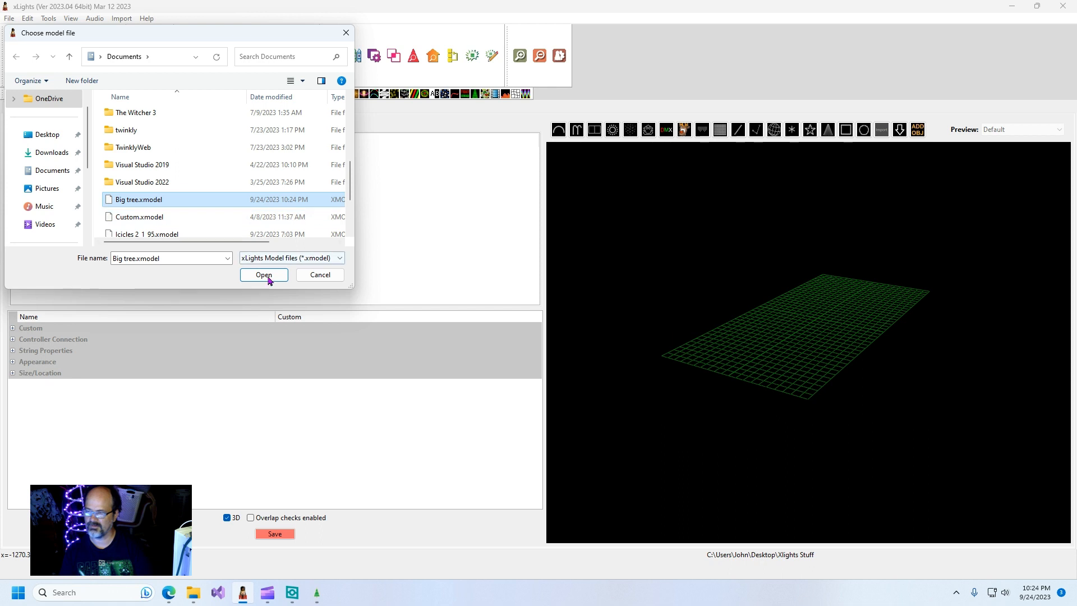
pyautogui.click(264, 275)
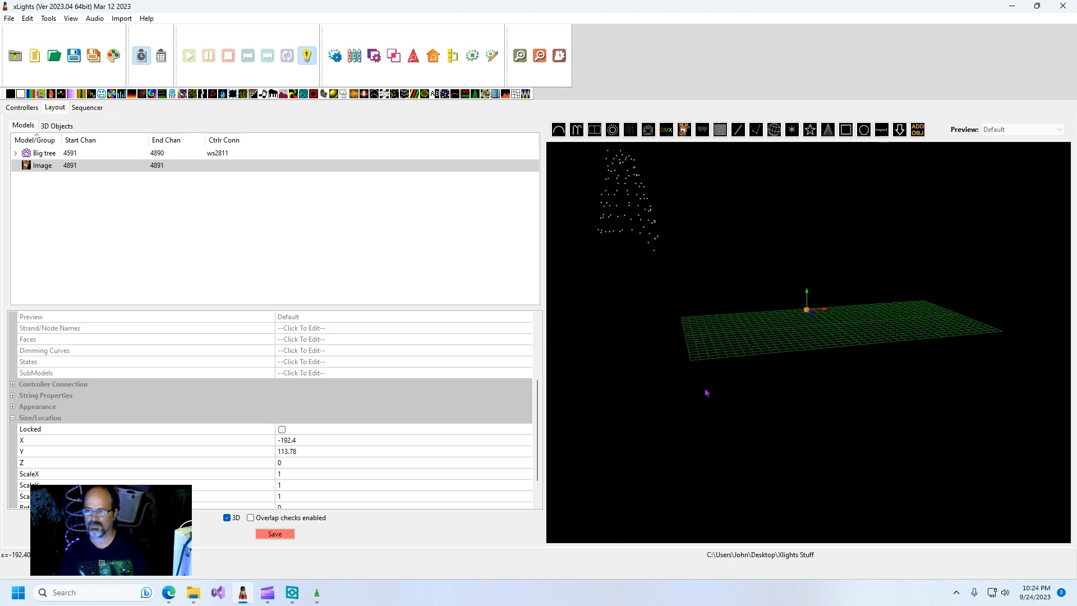
pyautogui.moveTo(720, 251)
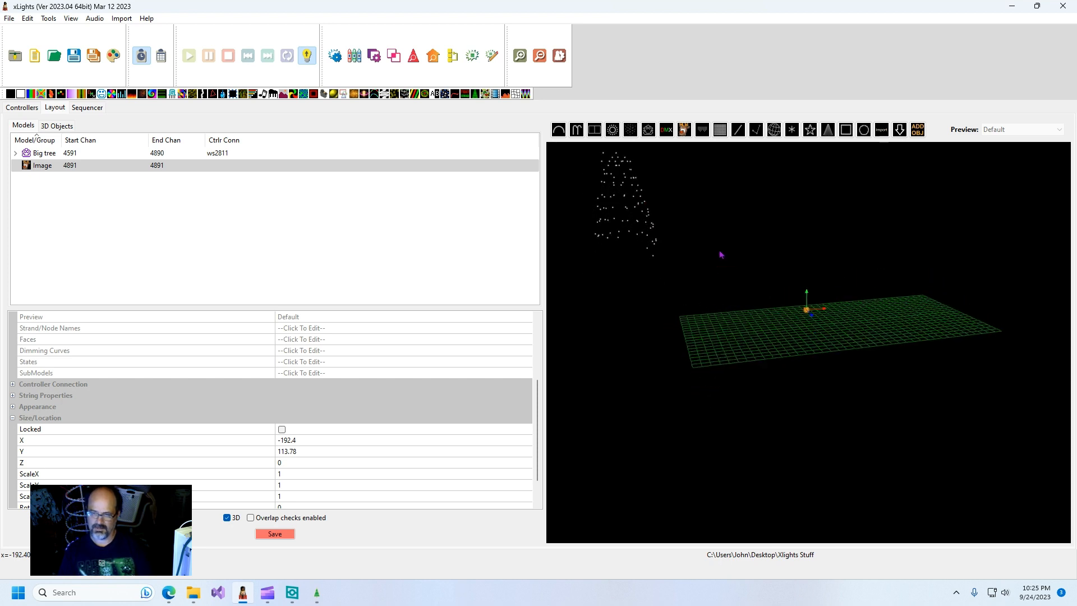
pyautogui.moveTo(683, 410)
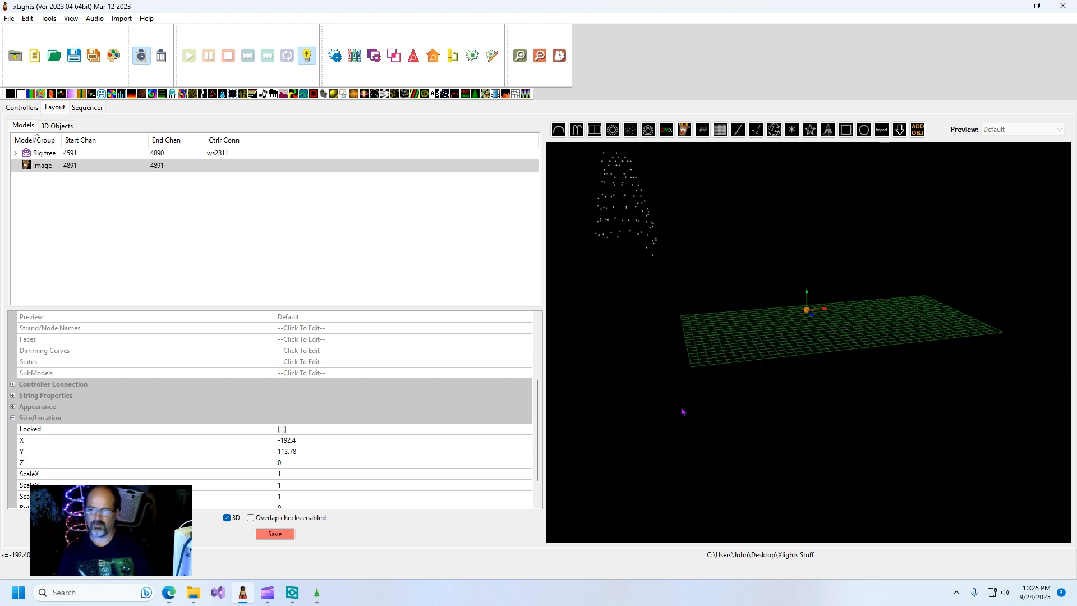